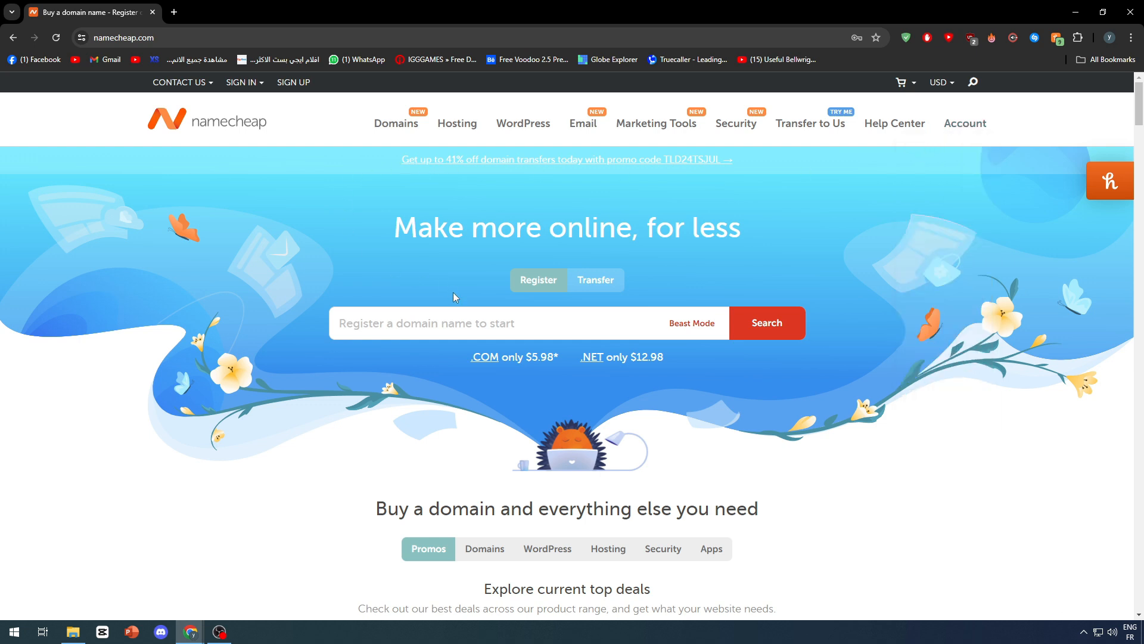
mouse_move(410, 281)
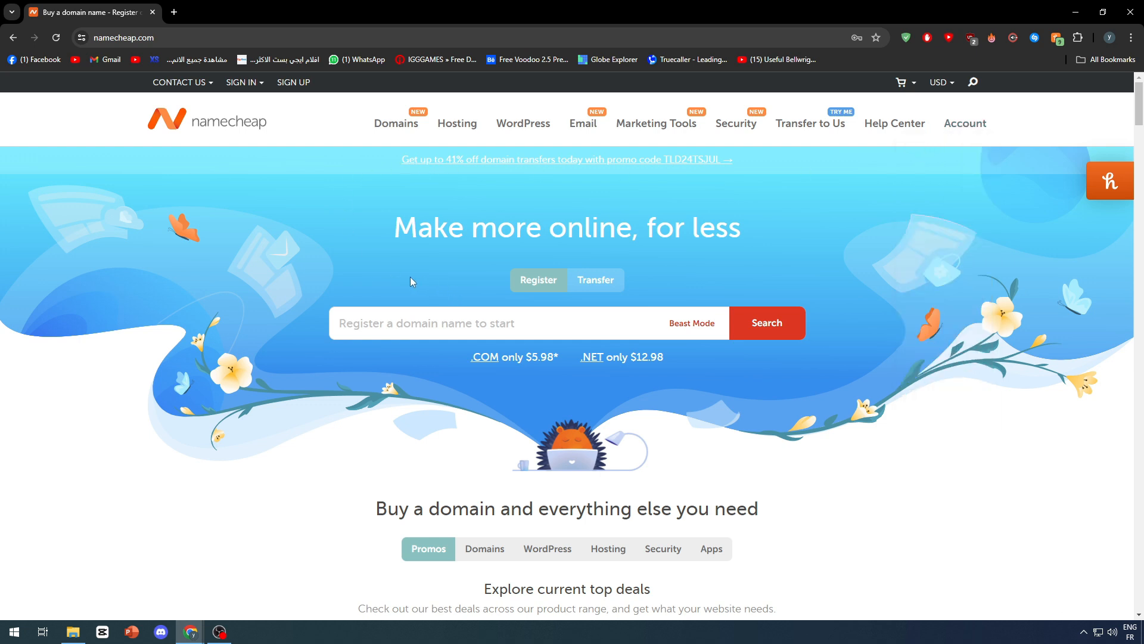
mouse_move(270, 133)
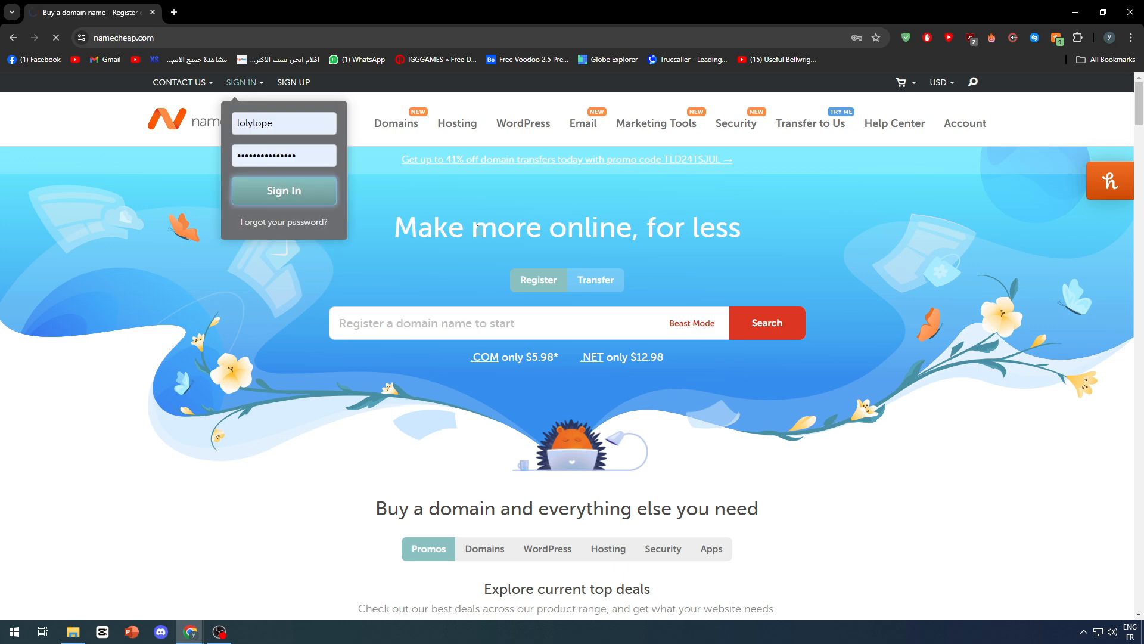
Sign in to the Namecheap account with the entered credentials.
click(284, 191)
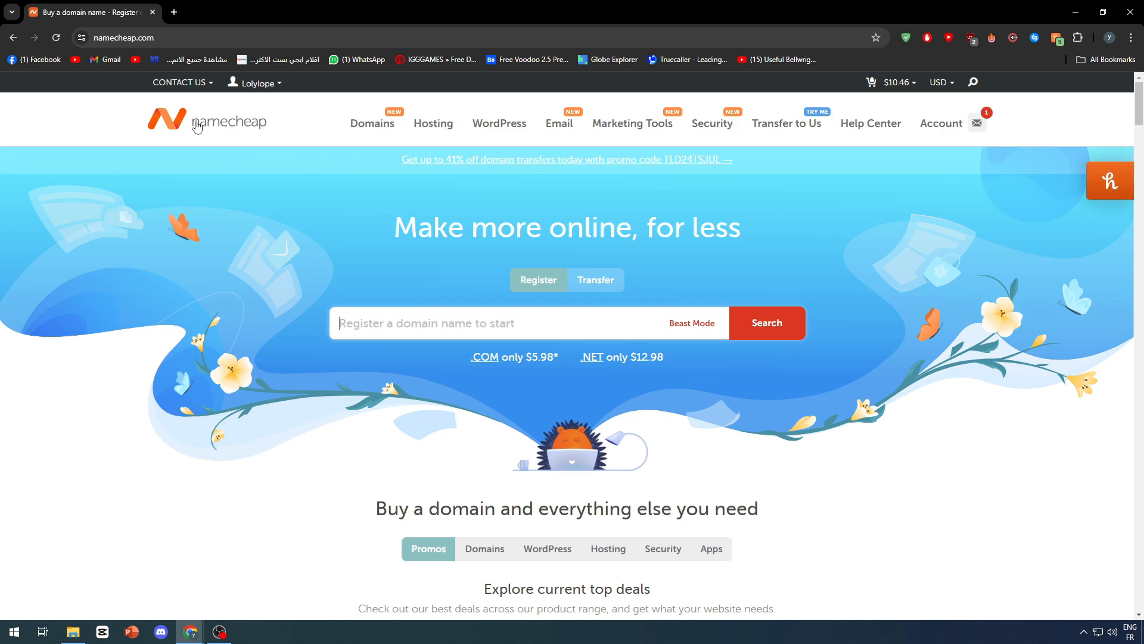
scroll(down, 3)
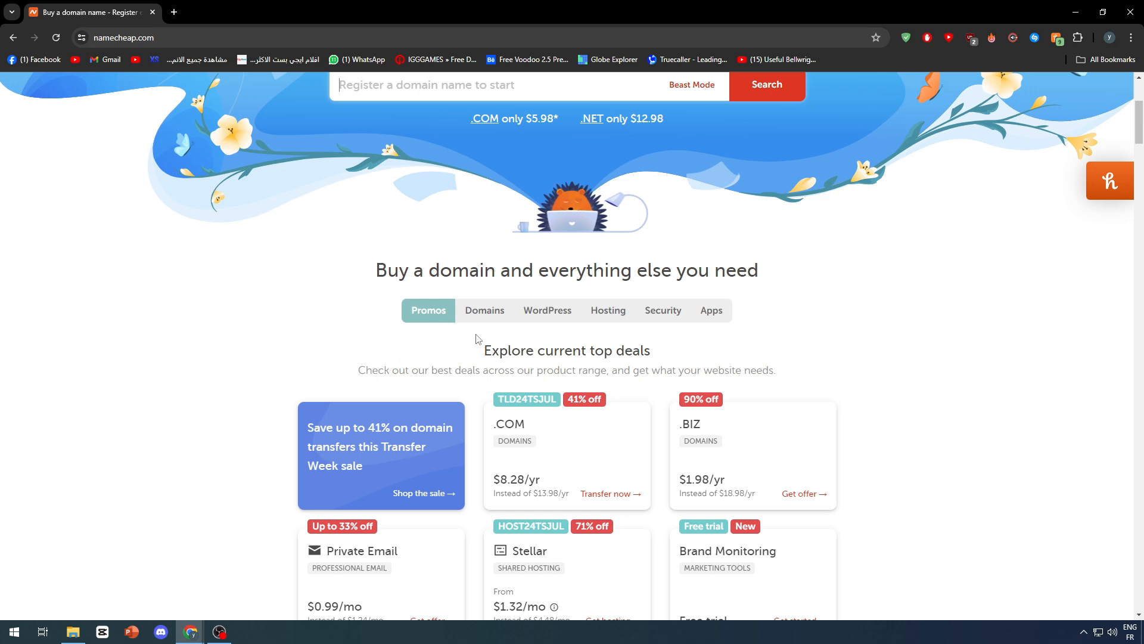
scroll(down, 3)
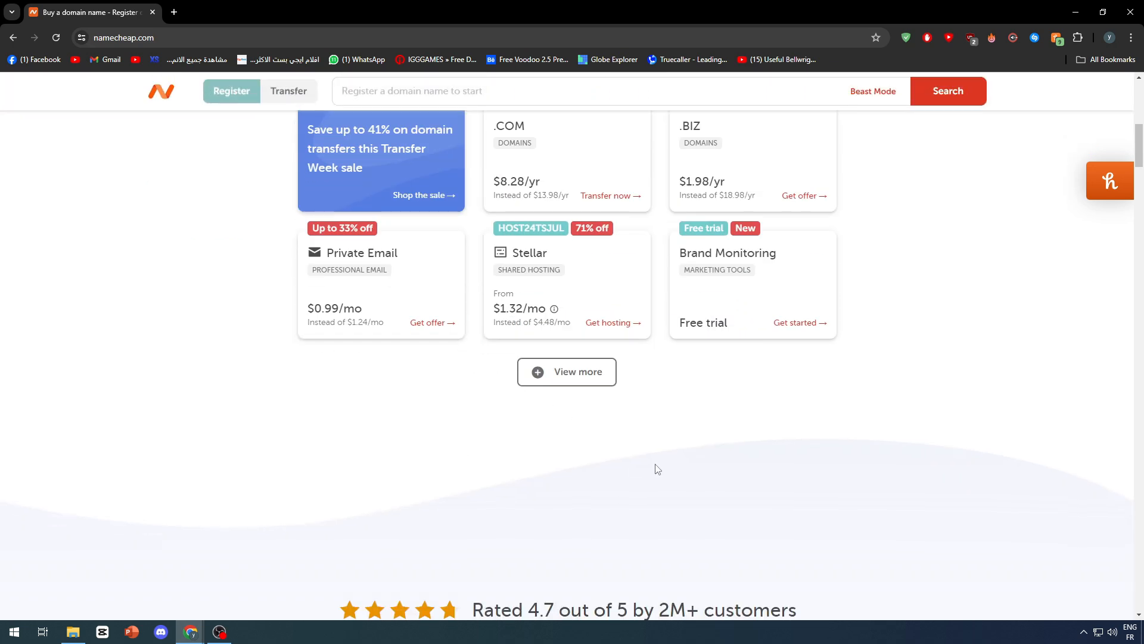
mouse_move(631, 463)
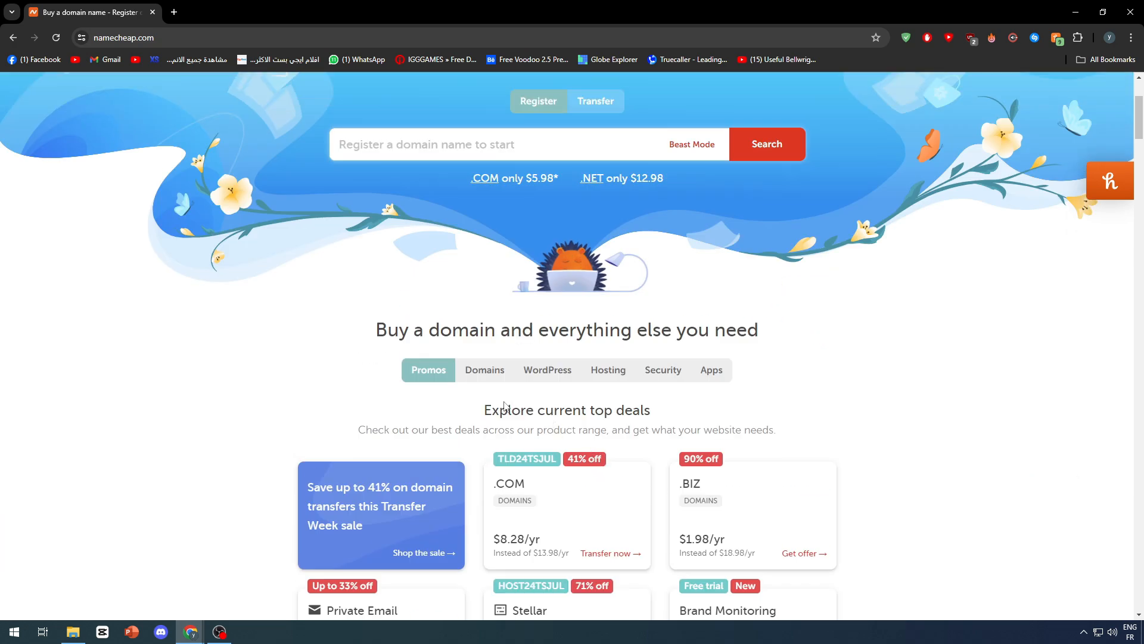
scroll(up, 3)
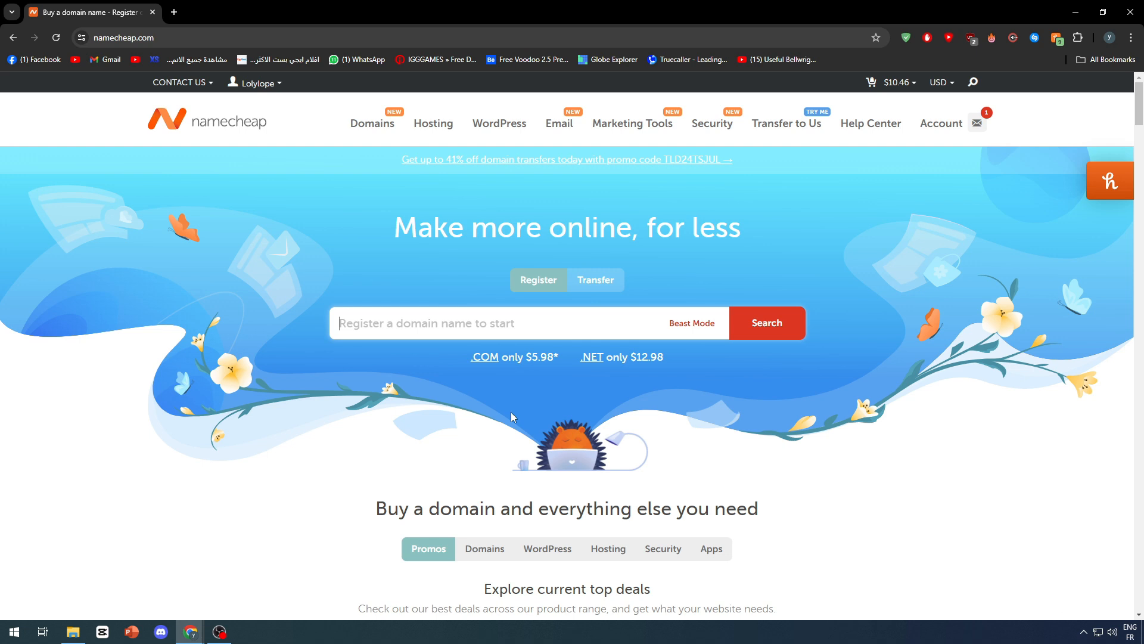
mouse_move(508, 407)
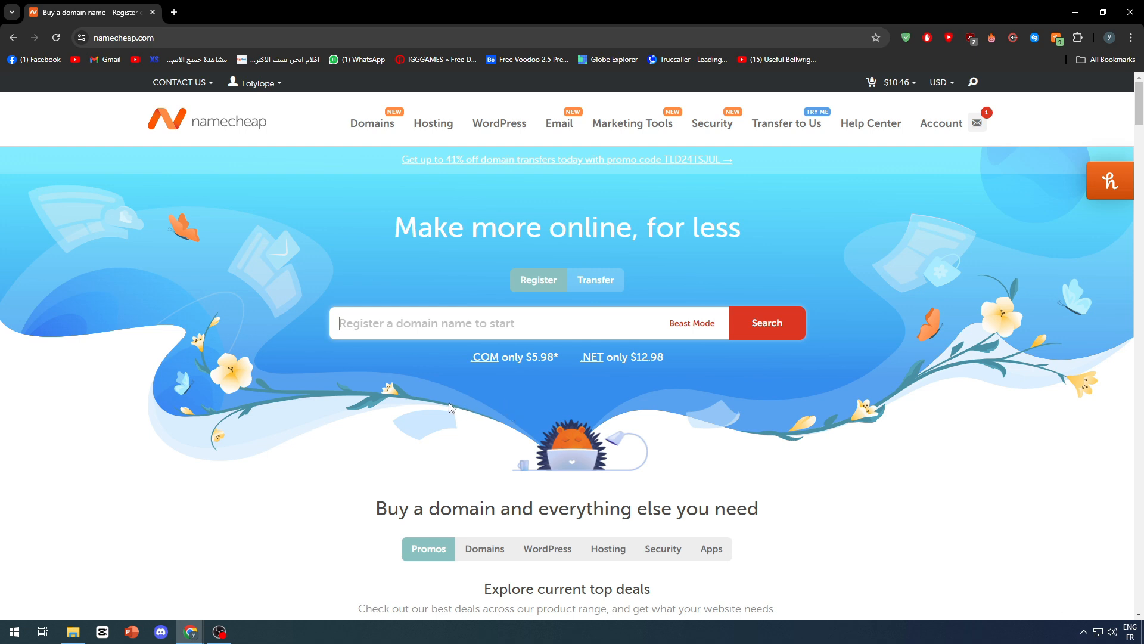
click(496, 323)
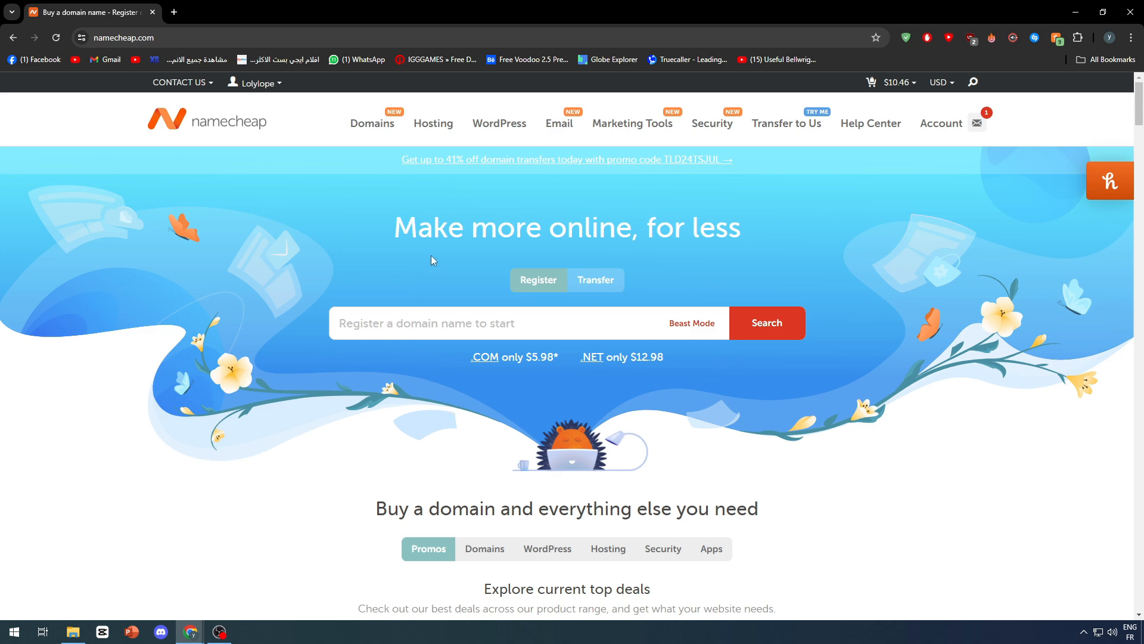
mouse_move(364, 209)
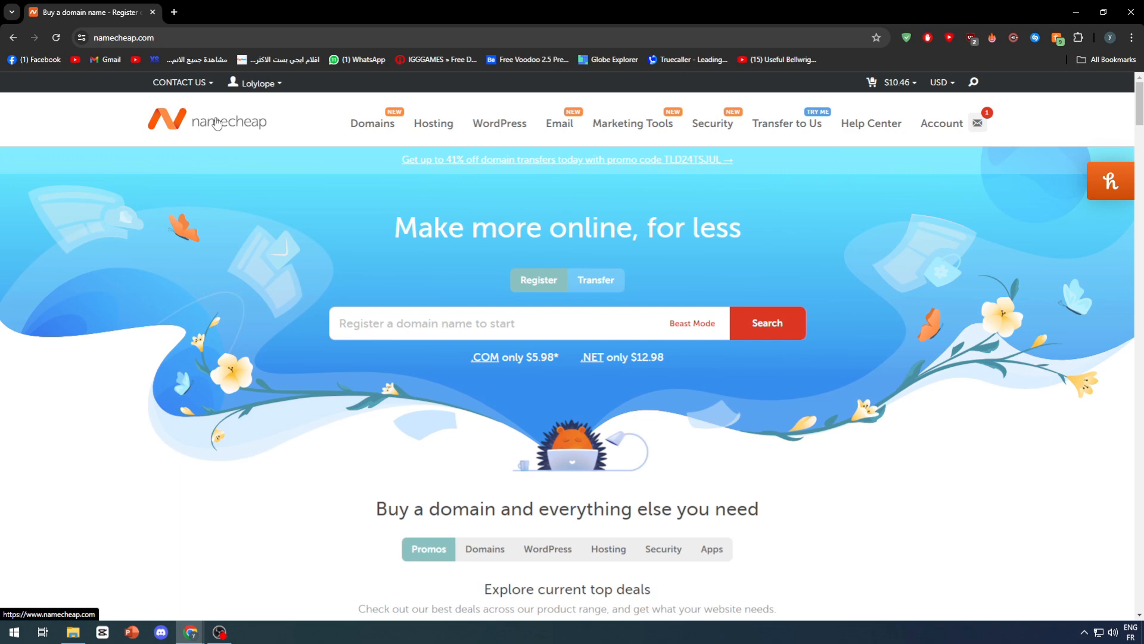
mouse_move(311, 175)
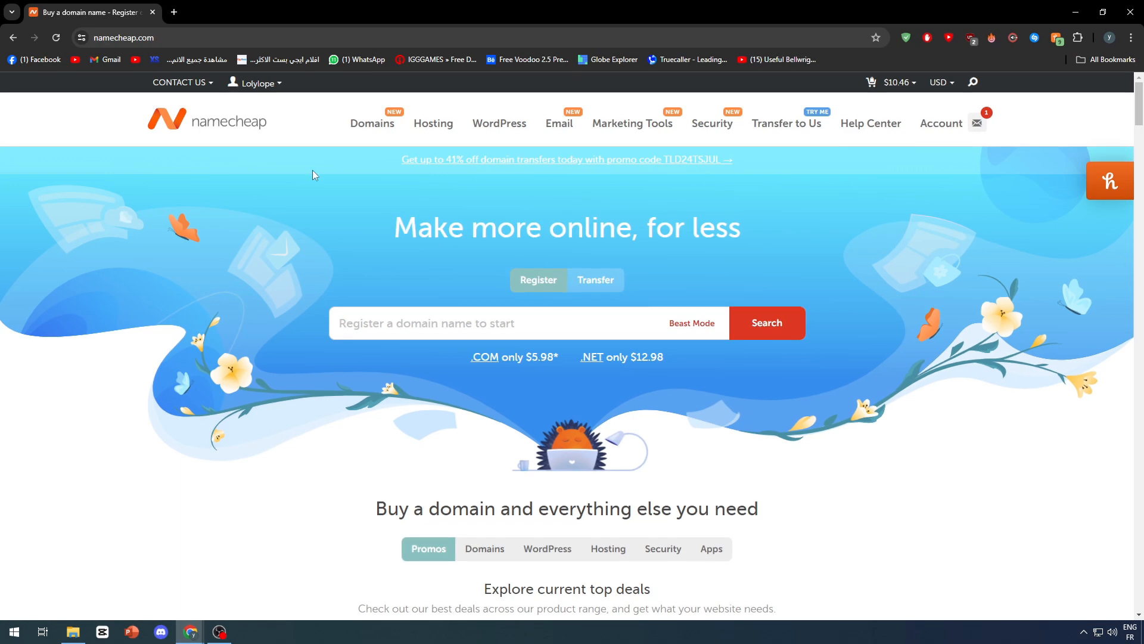
mouse_move(303, 200)
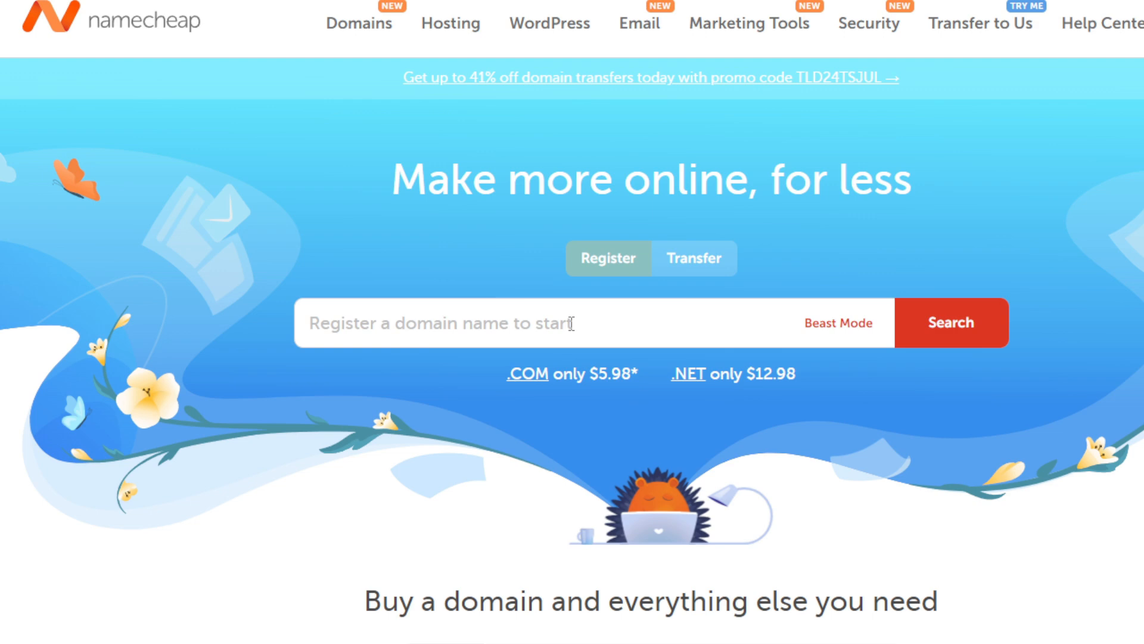
Search the domain name Cr7istano to check cr7istano.com availability and extension prices.
click(437, 323)
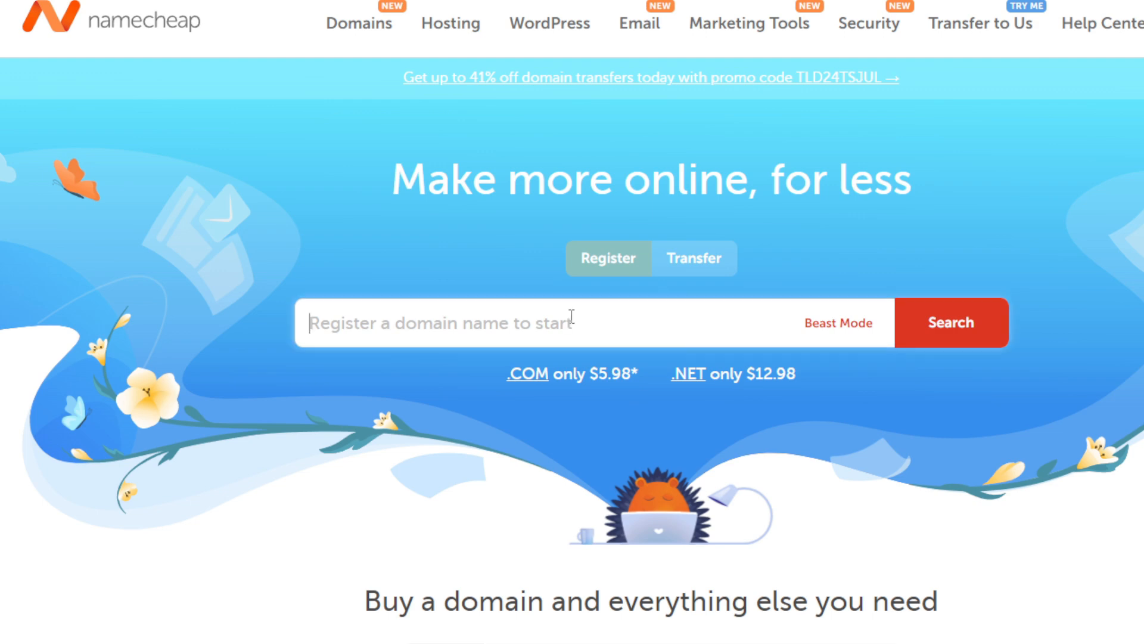
text(Cr)
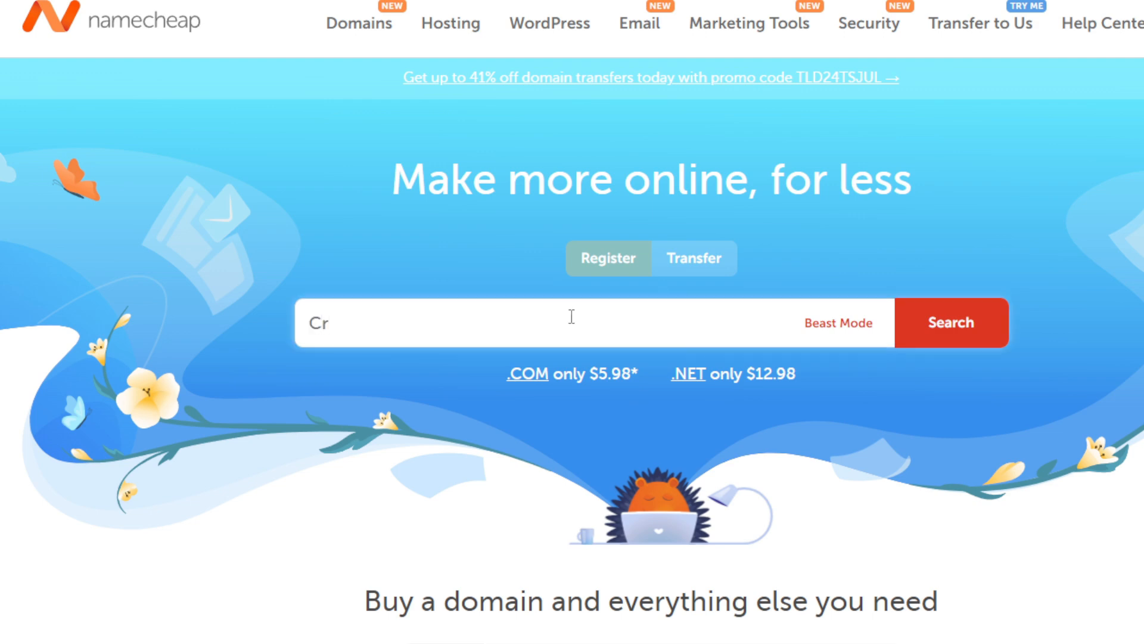
text(7istano)
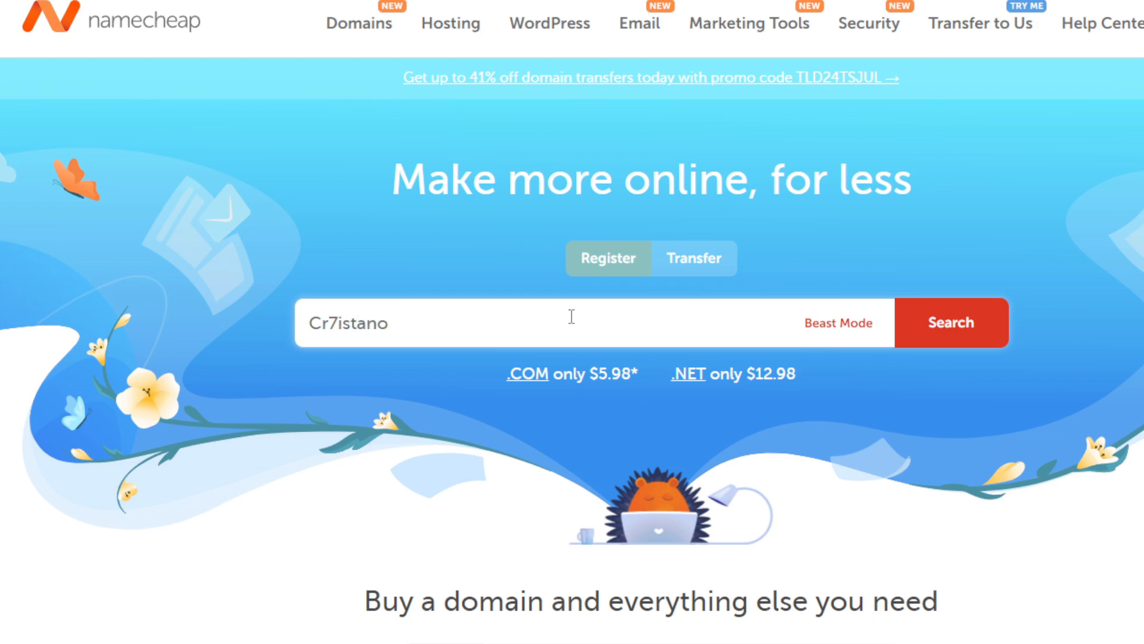
click(950, 323)
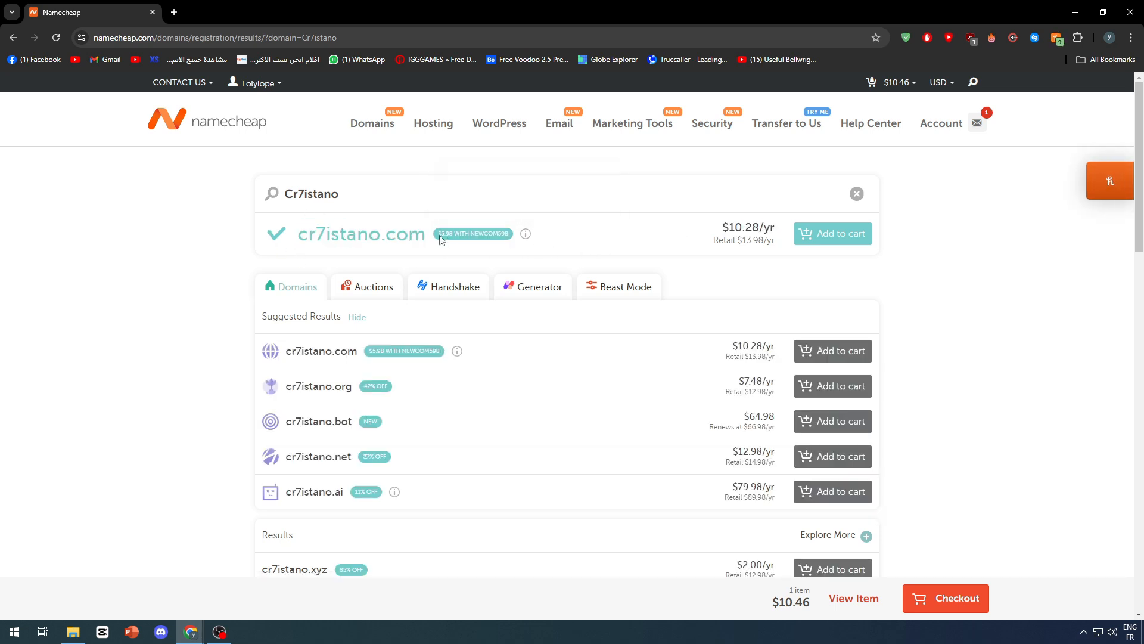
Review the longer list of Cr7istano extension suggestions and their prices.
double_click(360, 234)
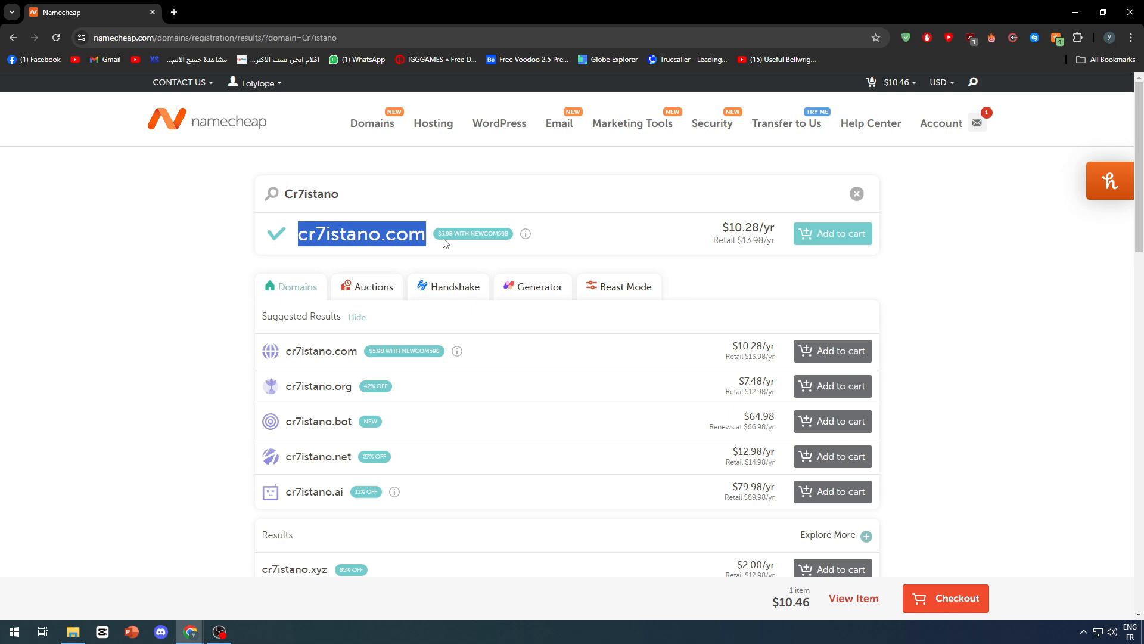
scroll(down, 3)
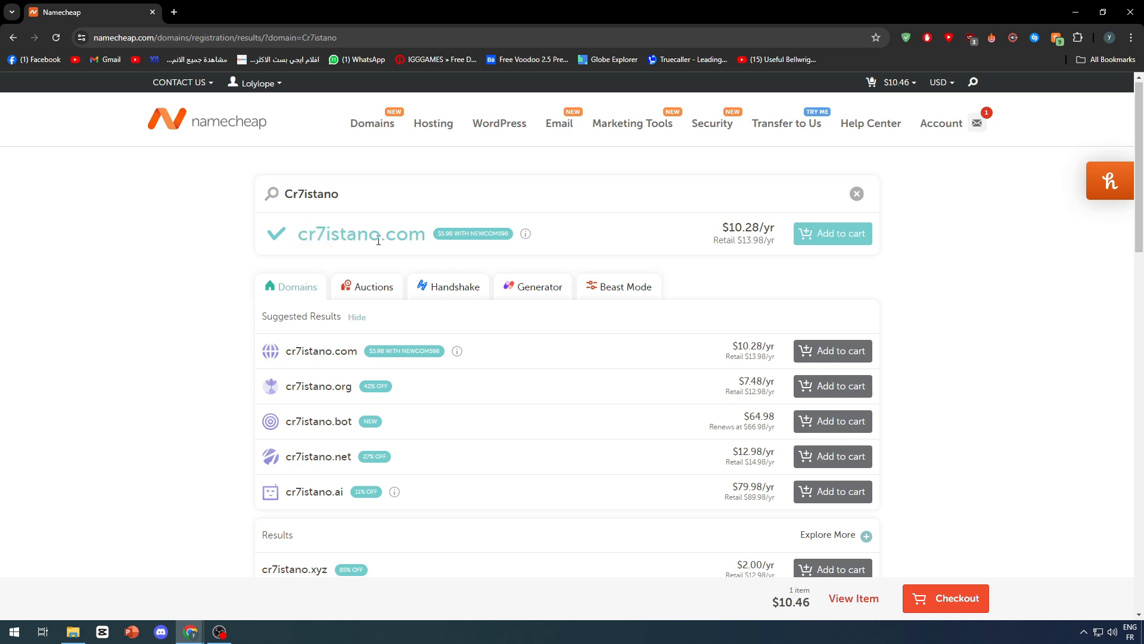
scroll(down, 3)
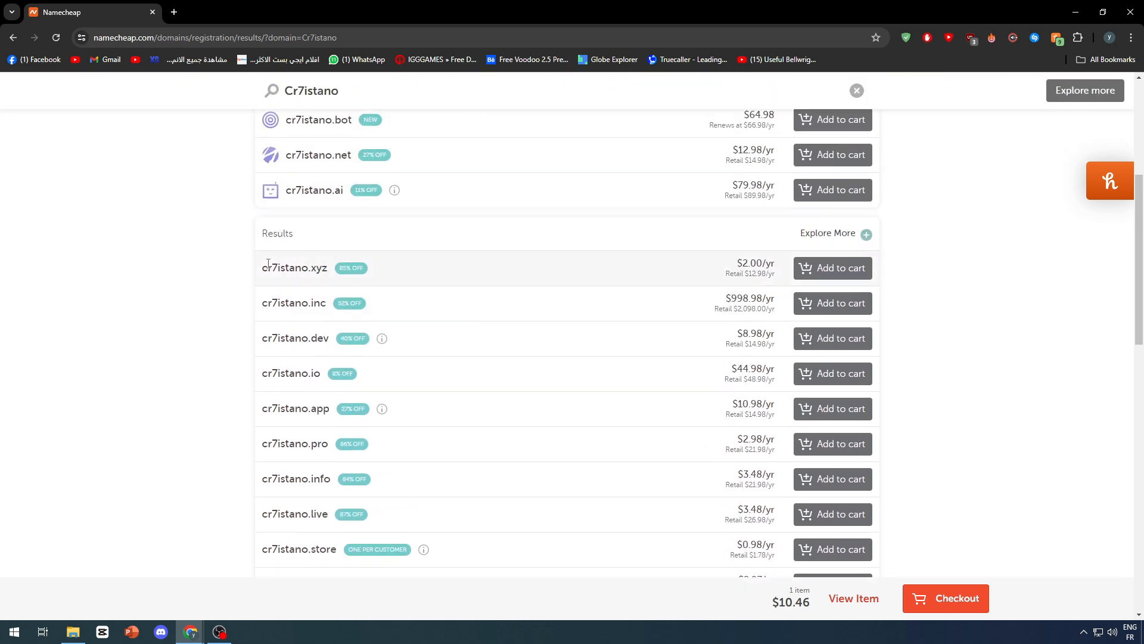
scroll(down, 3)
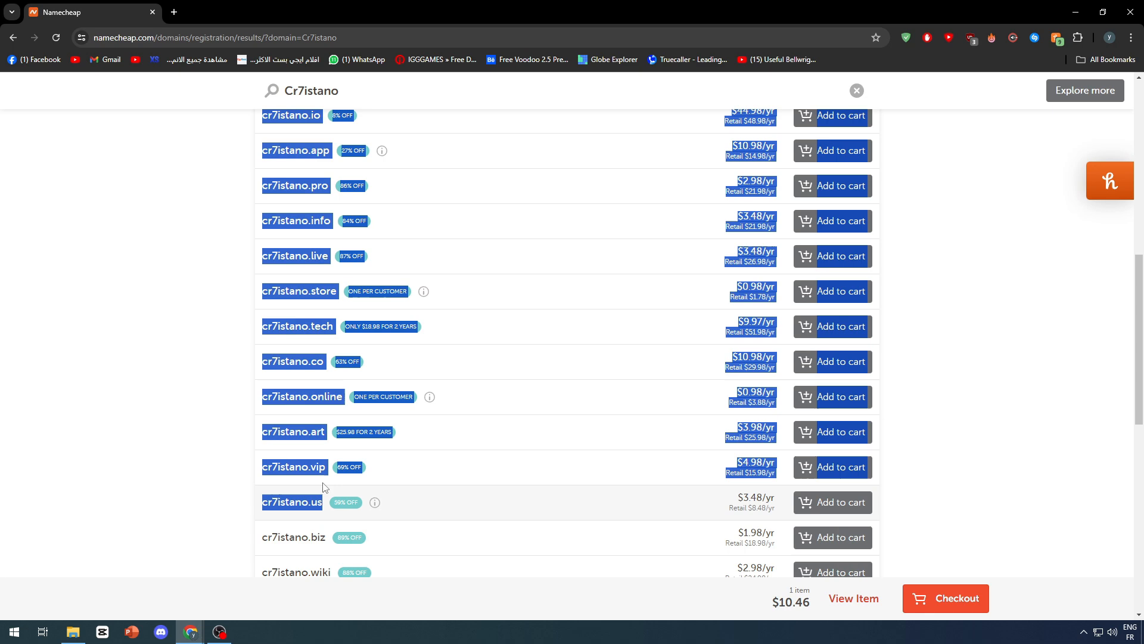
scroll(down, 3)
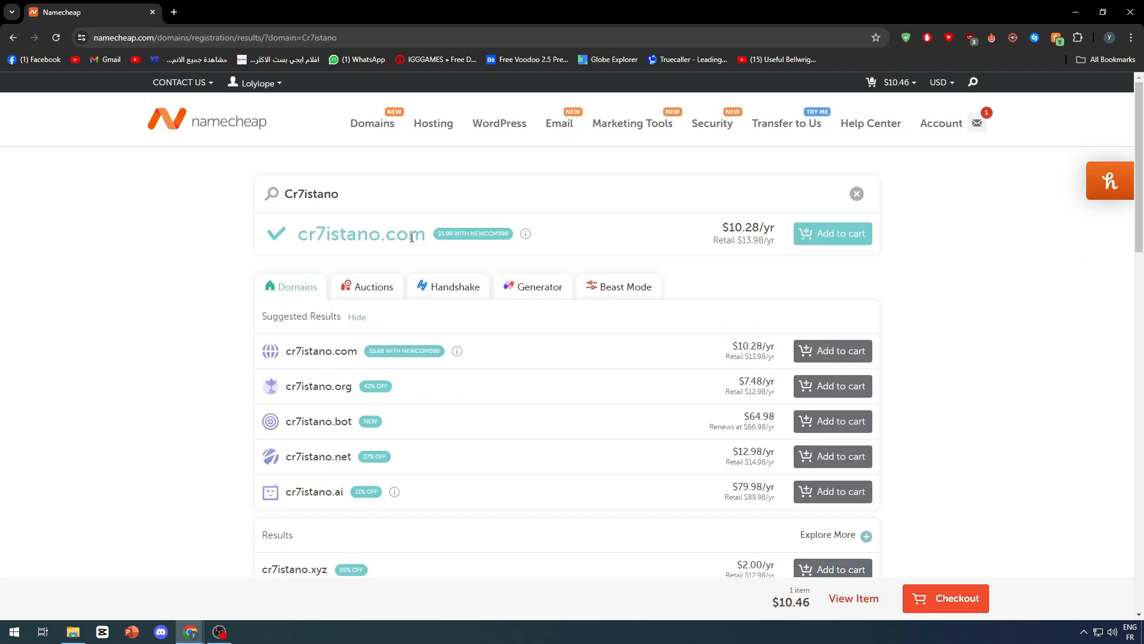
mouse_move(387, 265)
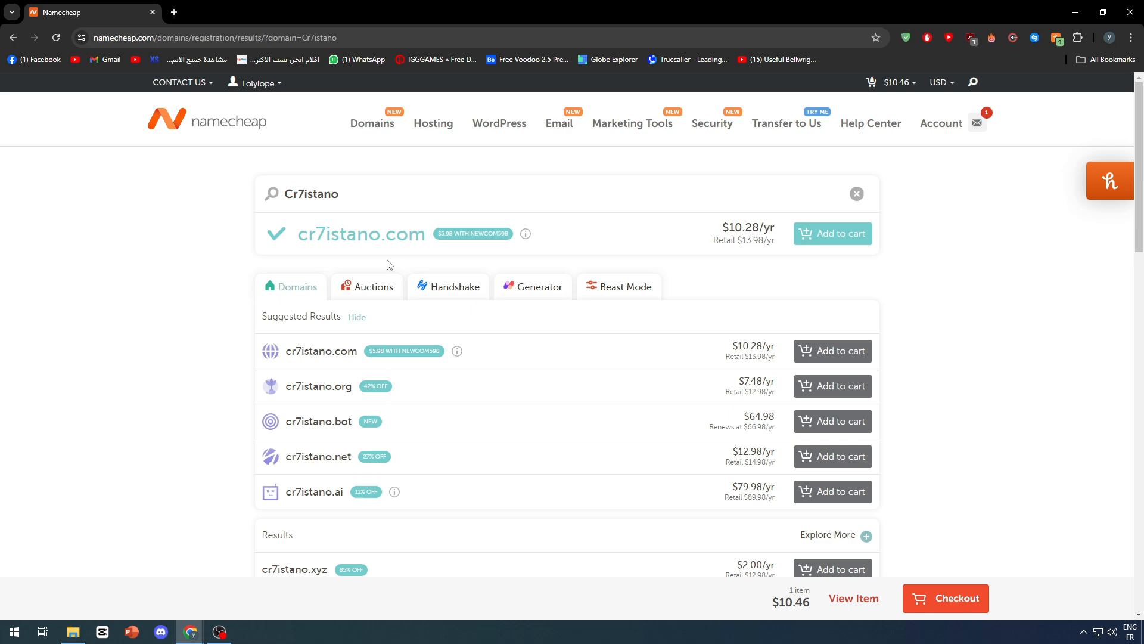
scroll(down, 3)
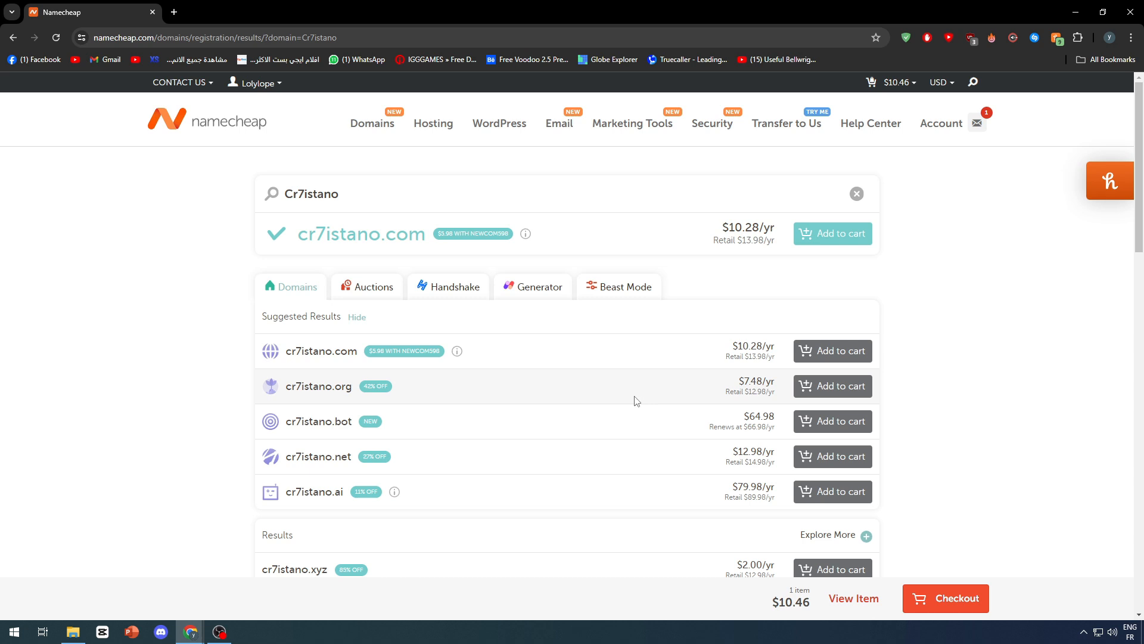
mouse_move(832, 232)
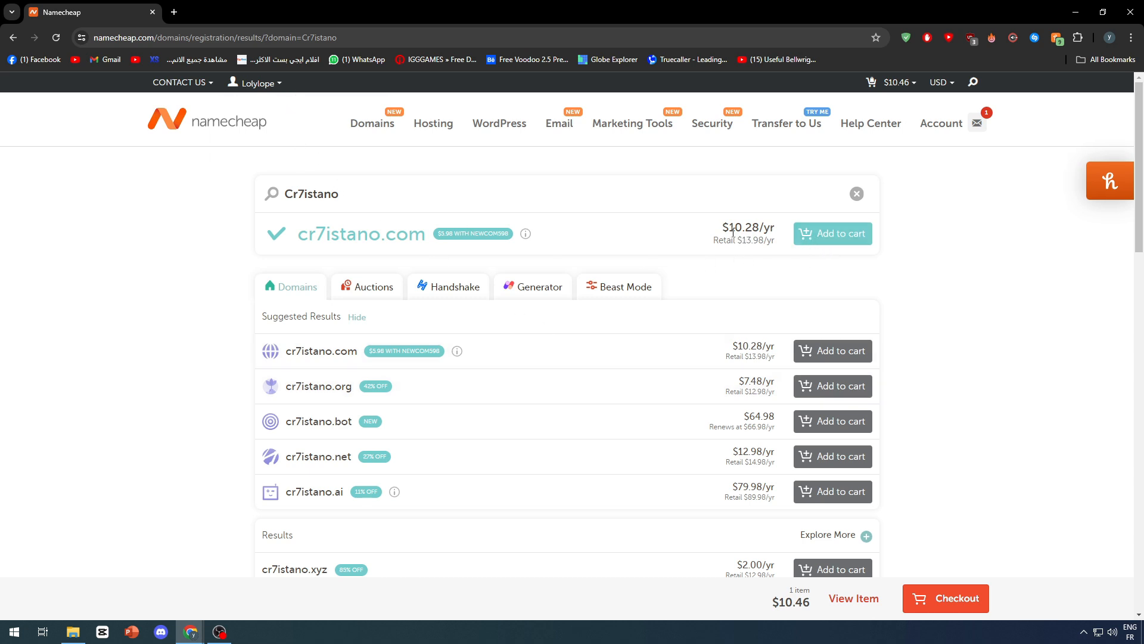
mouse_move(717, 256)
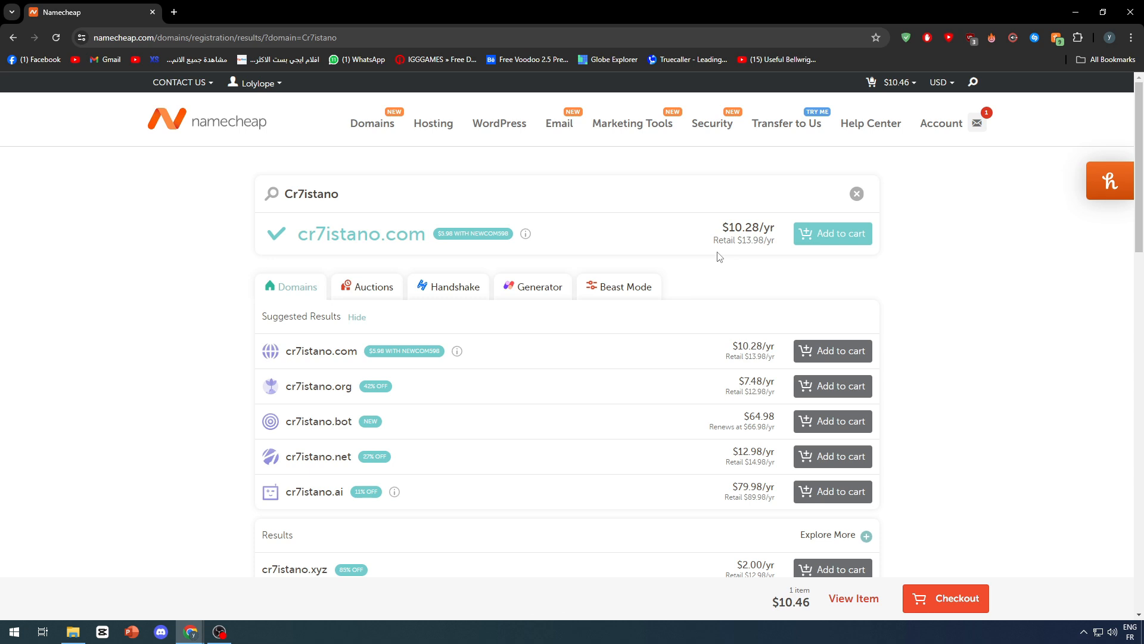
mouse_move(329, 288)
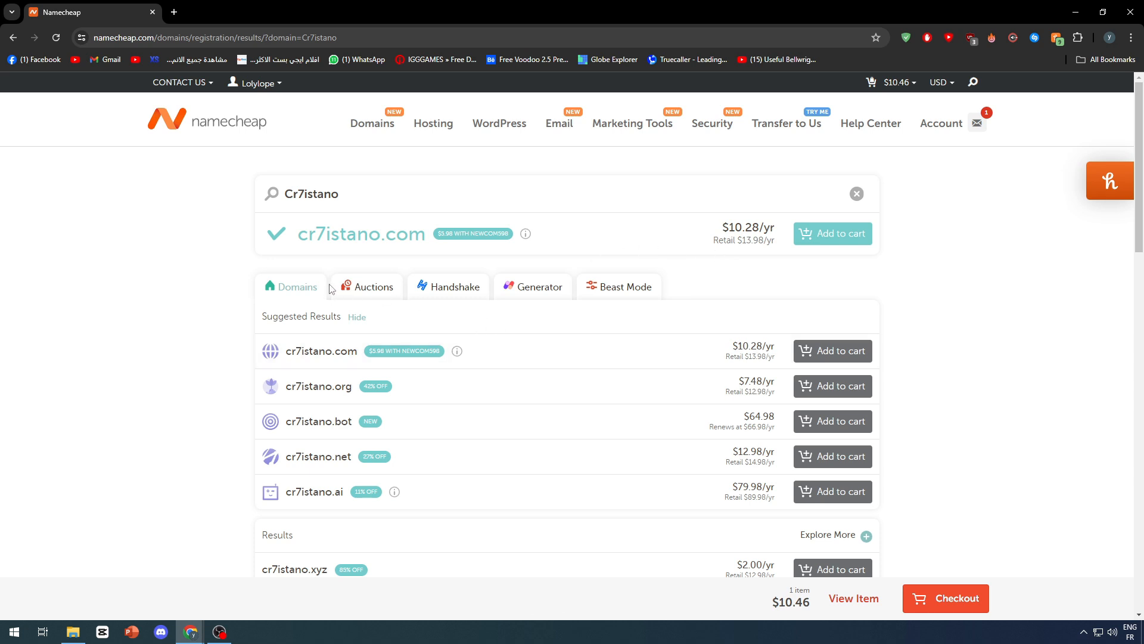
From the account Dashboard, expand tanjasouq.com and reach its Manage page.
click(254, 82)
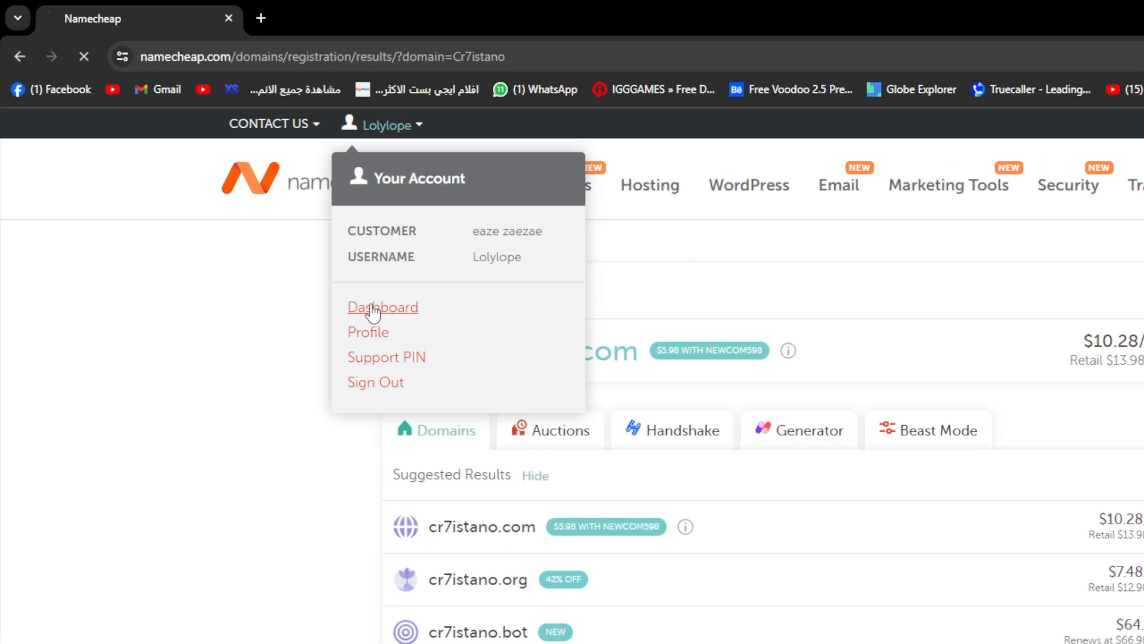
click(381, 306)
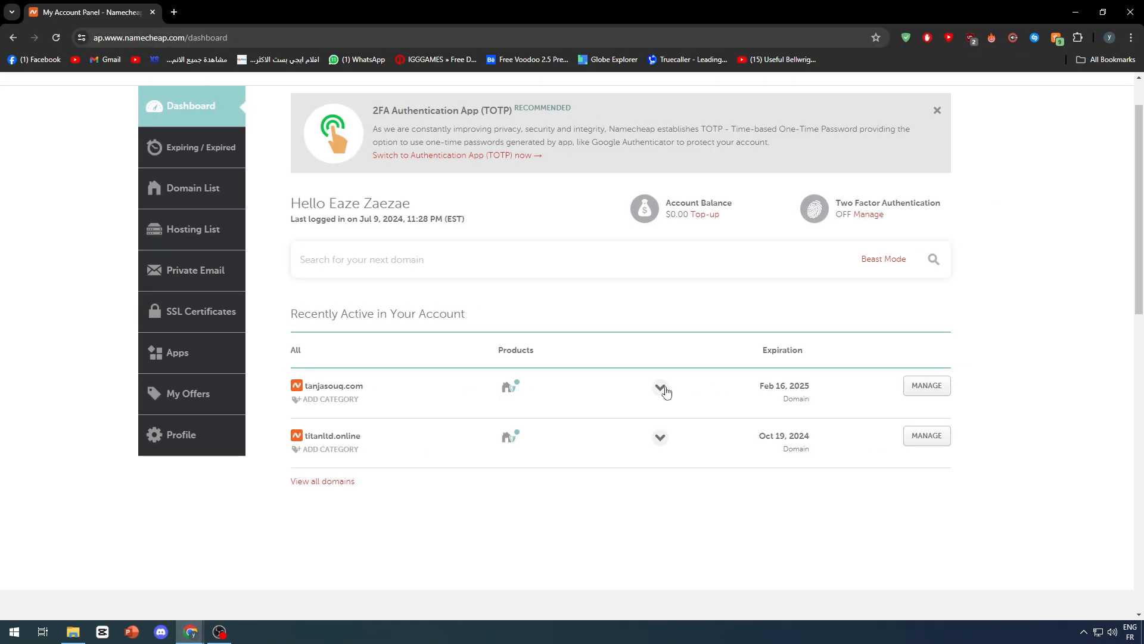
click(657, 388)
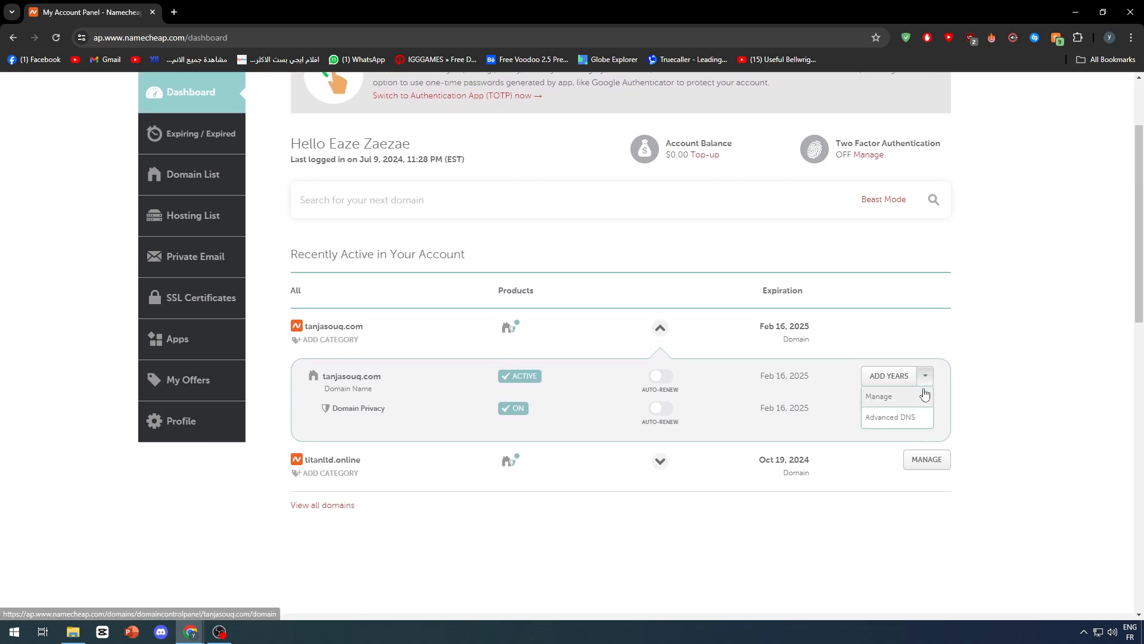
click(878, 396)
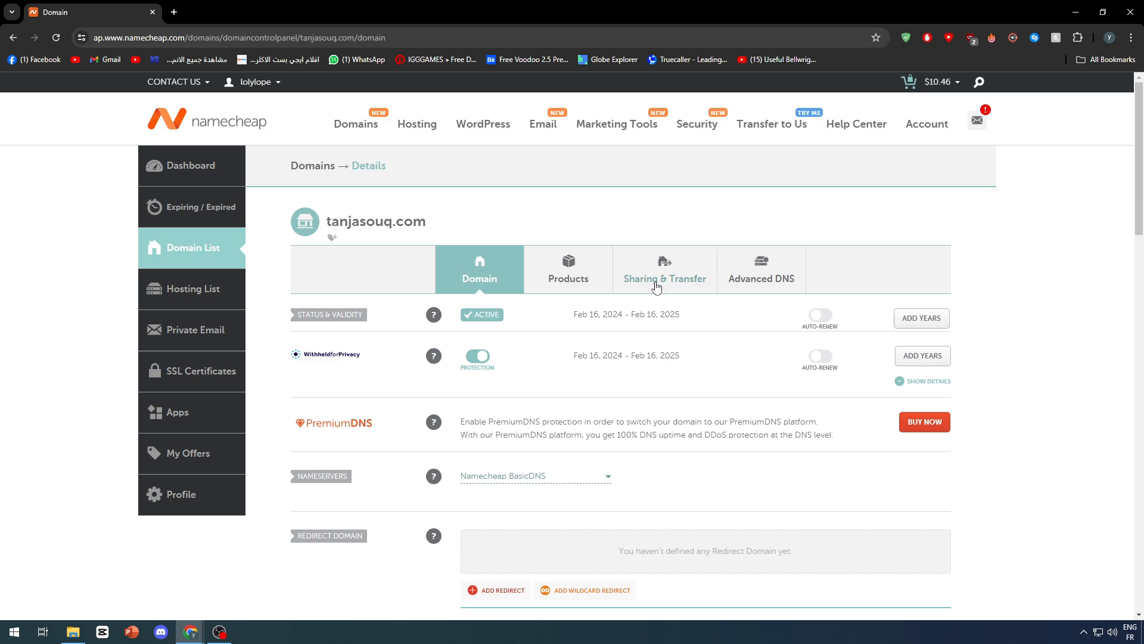
Start the Sell Domain listing for tanjasouq.com from Other Domain Settings.
scroll(down, 3)
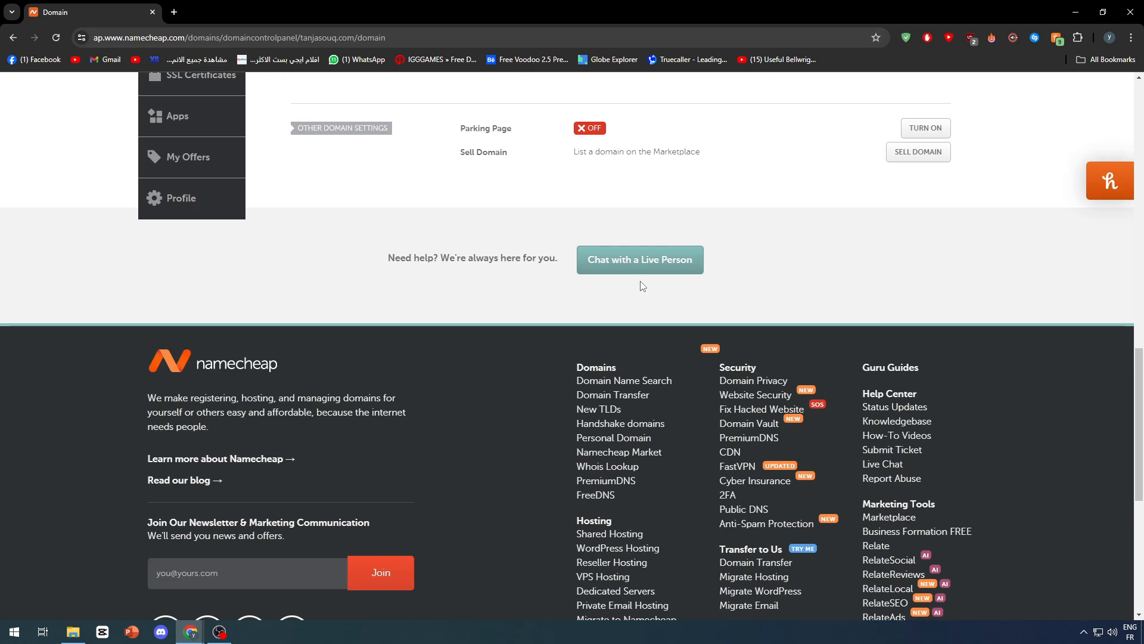
scroll(up, 3)
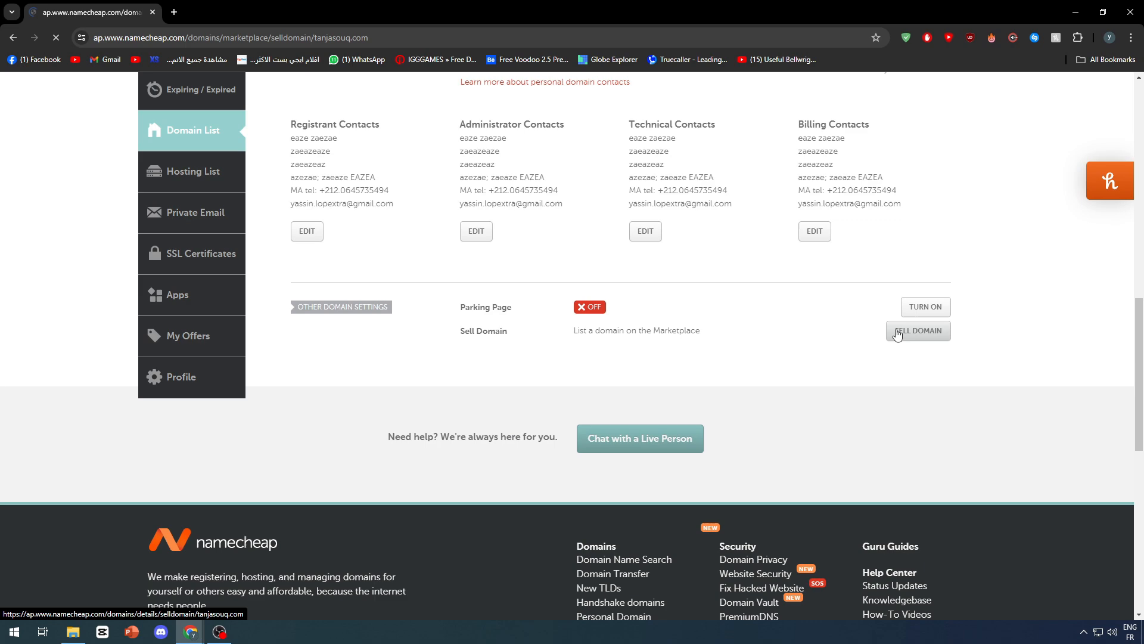
click(918, 330)
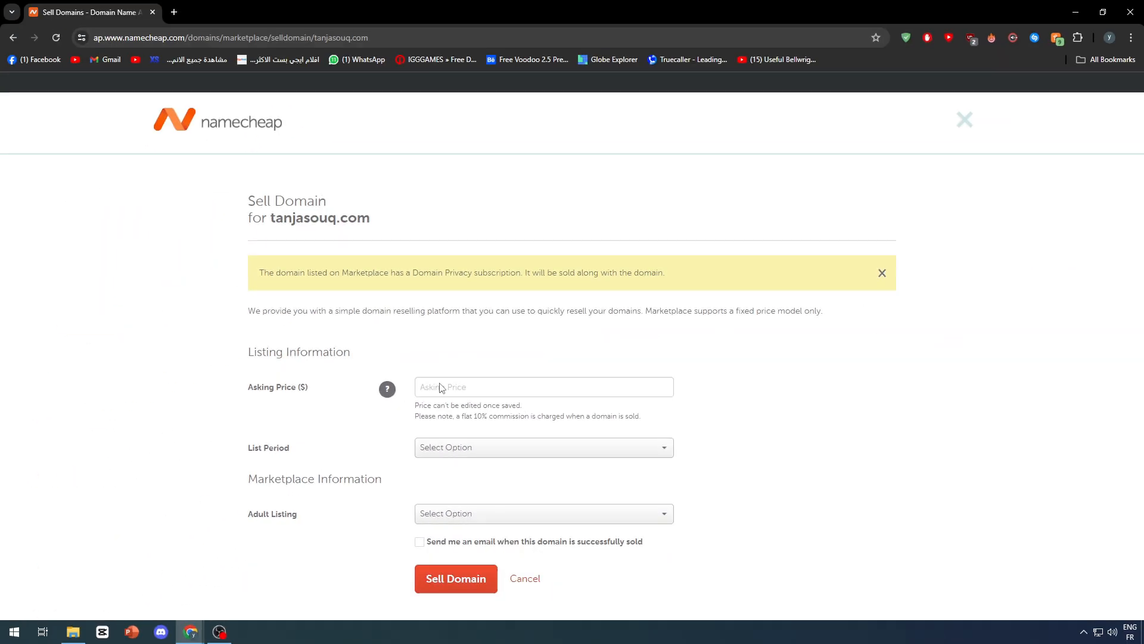
Fill the sale form: asking price 100, 30-day period, Adult Listing No, email on sale.
click(543, 386)
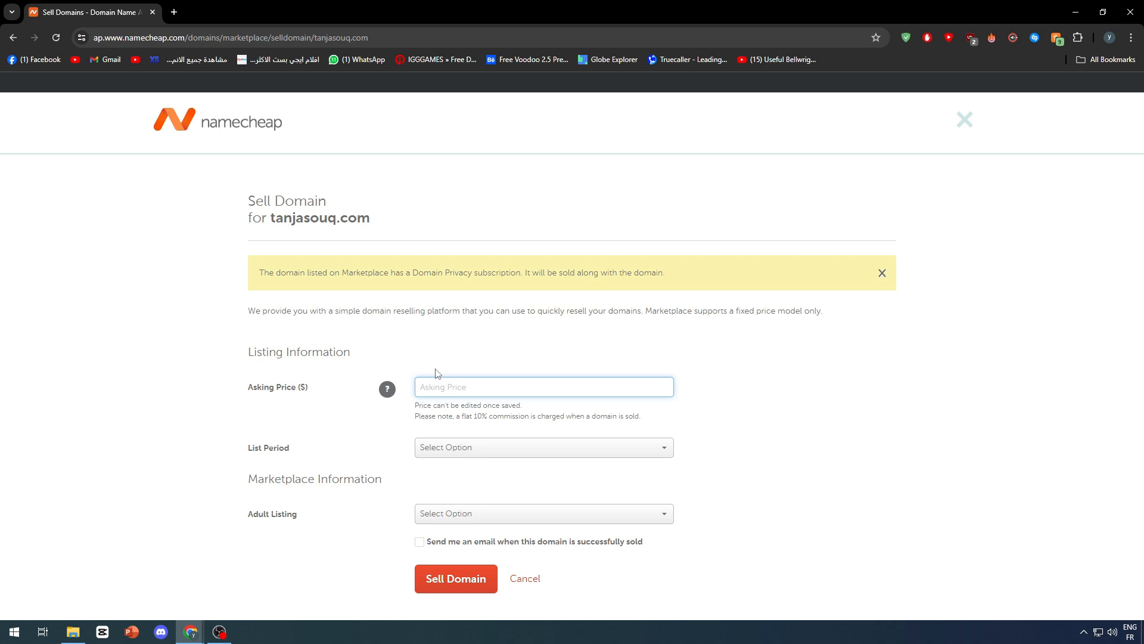
text(100)
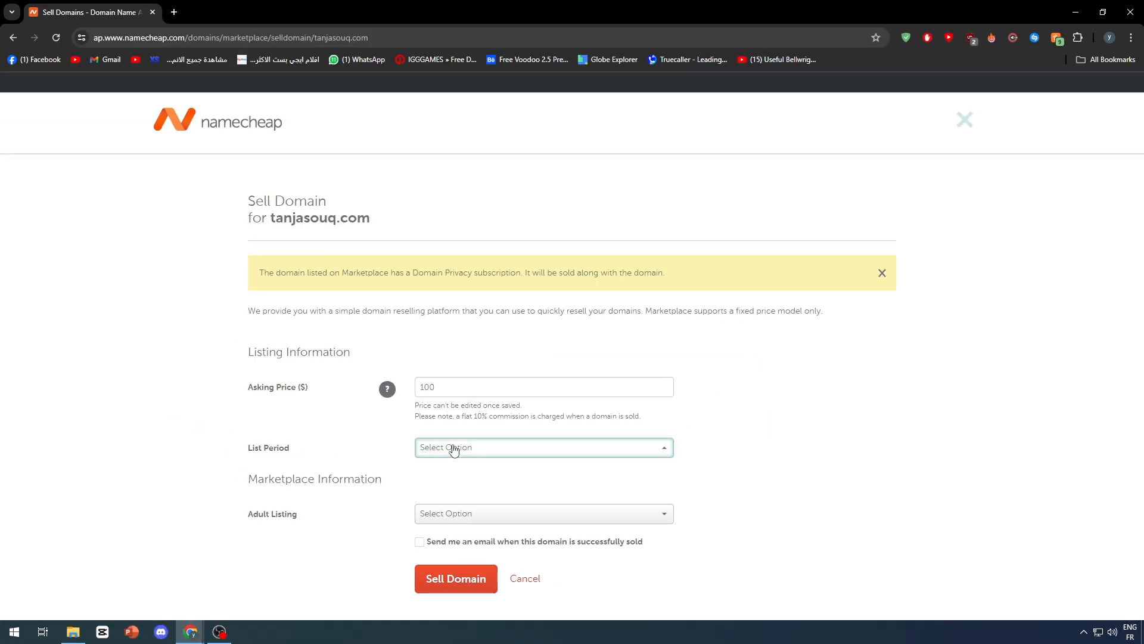
click(543, 447)
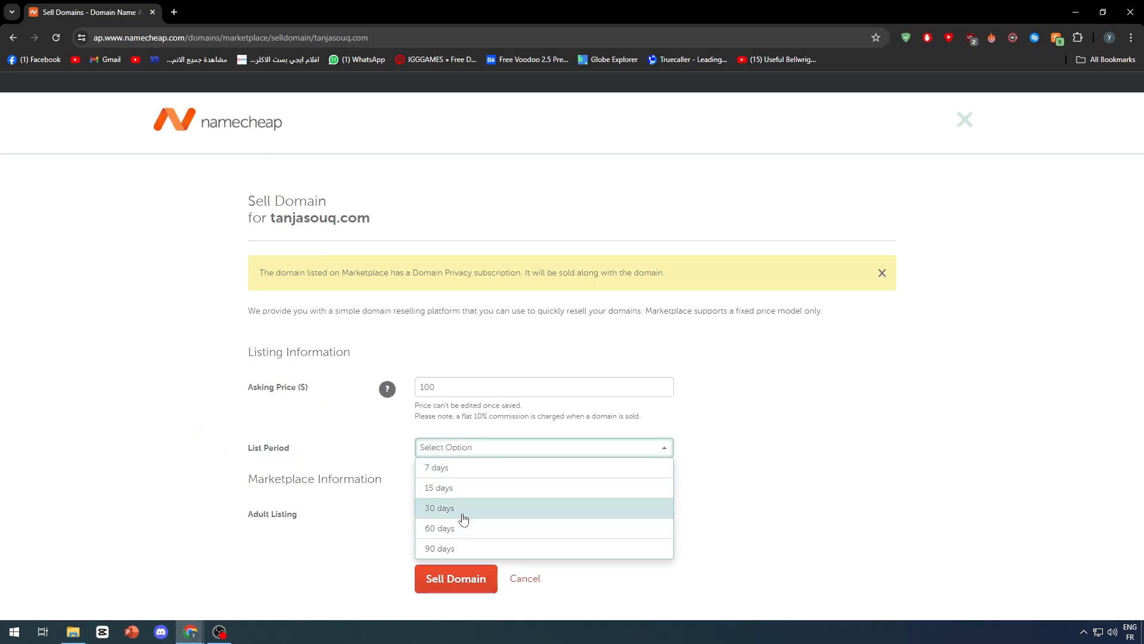
click(440, 508)
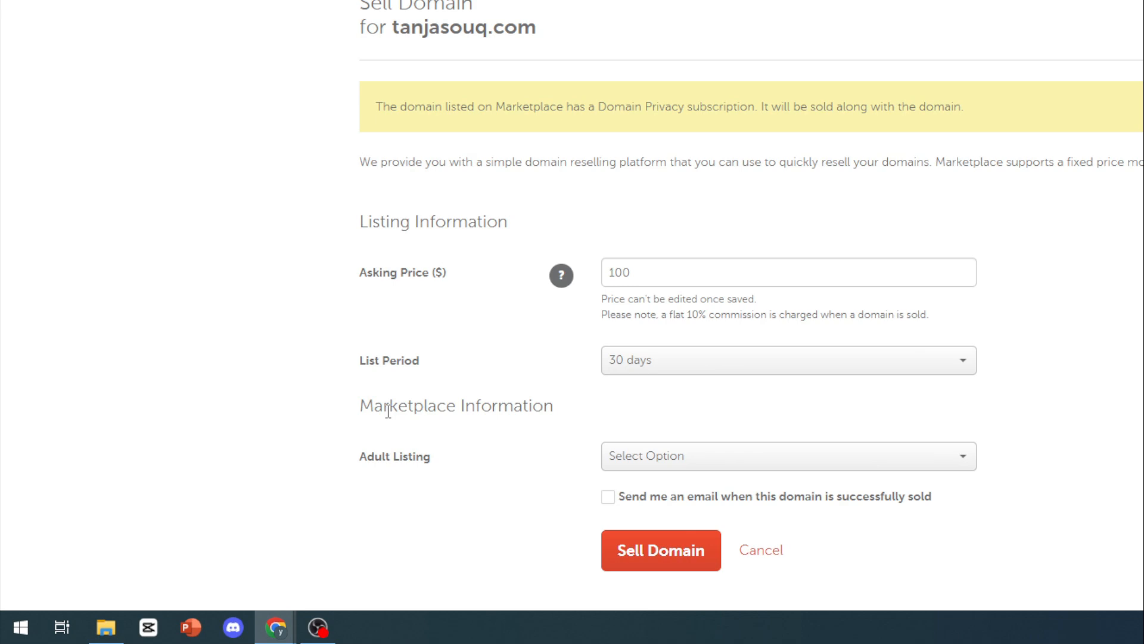
click(544, 512)
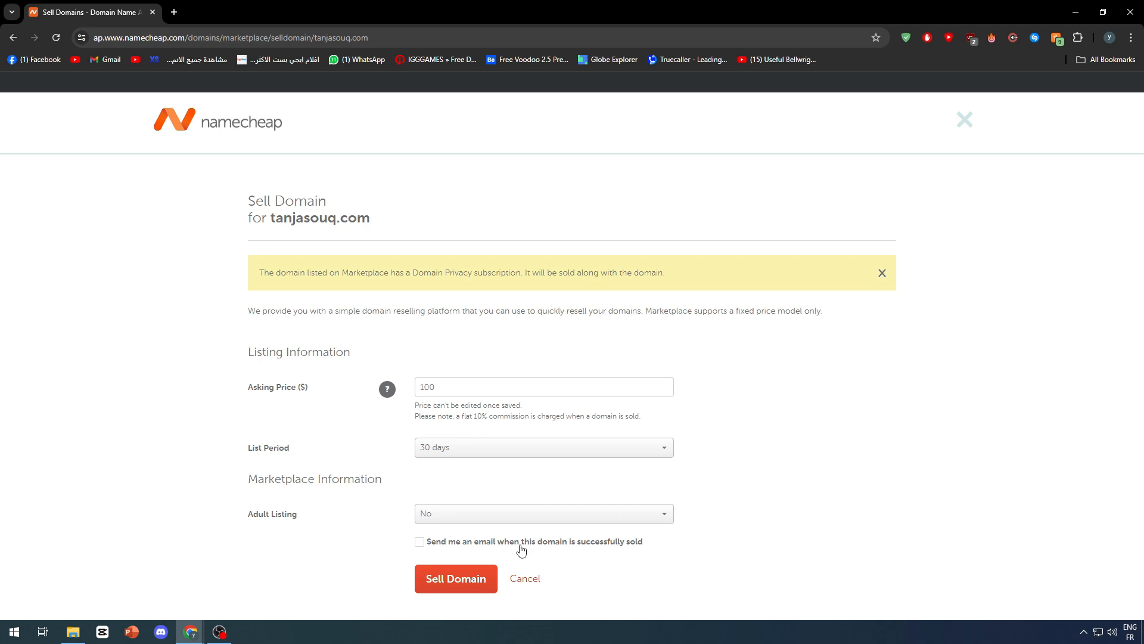
click(419, 541)
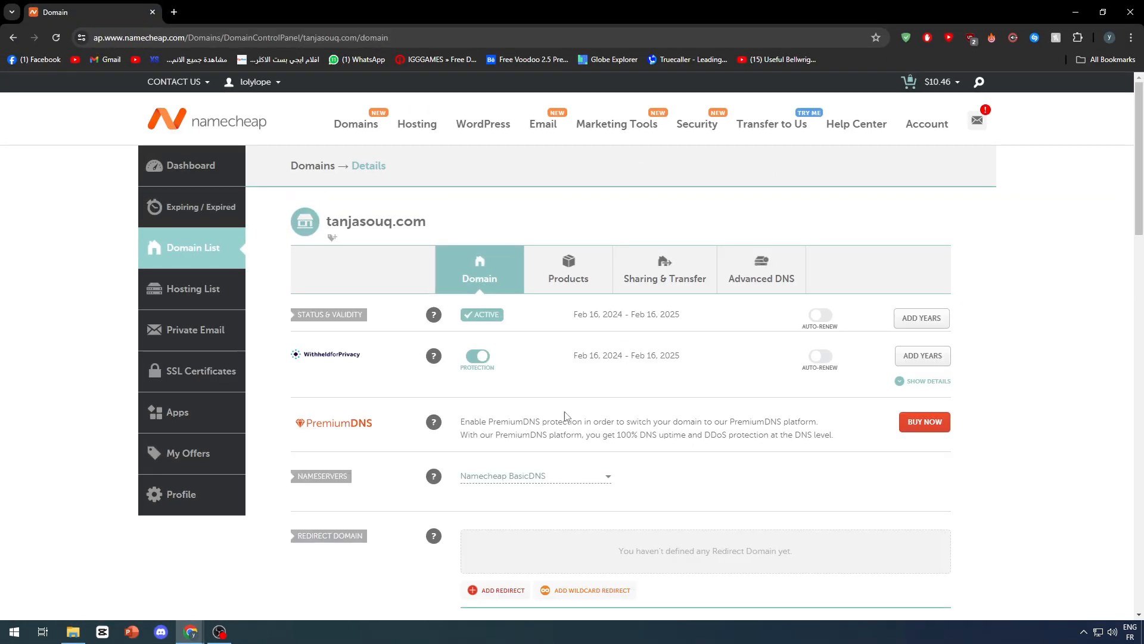
scroll(down, 3)
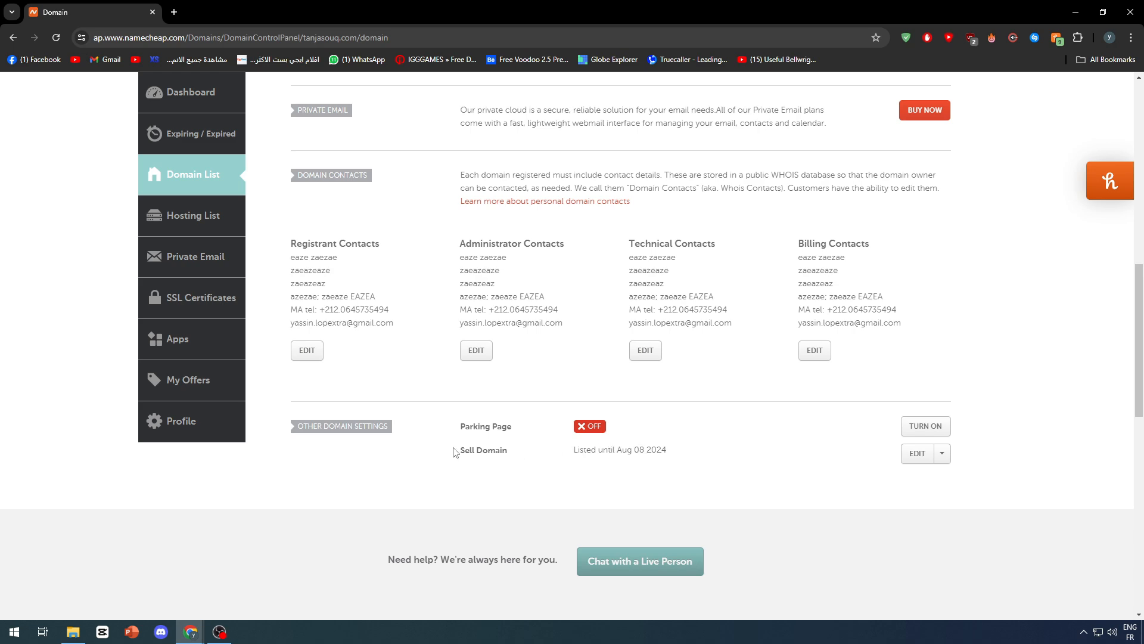
mouse_move(619, 501)
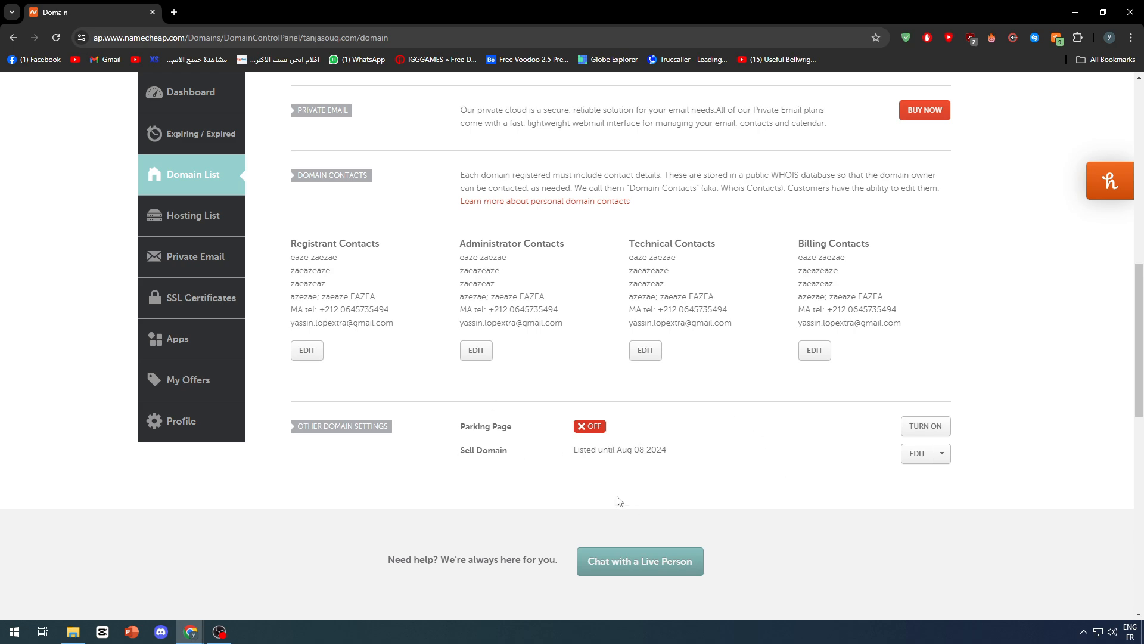
click(942, 452)
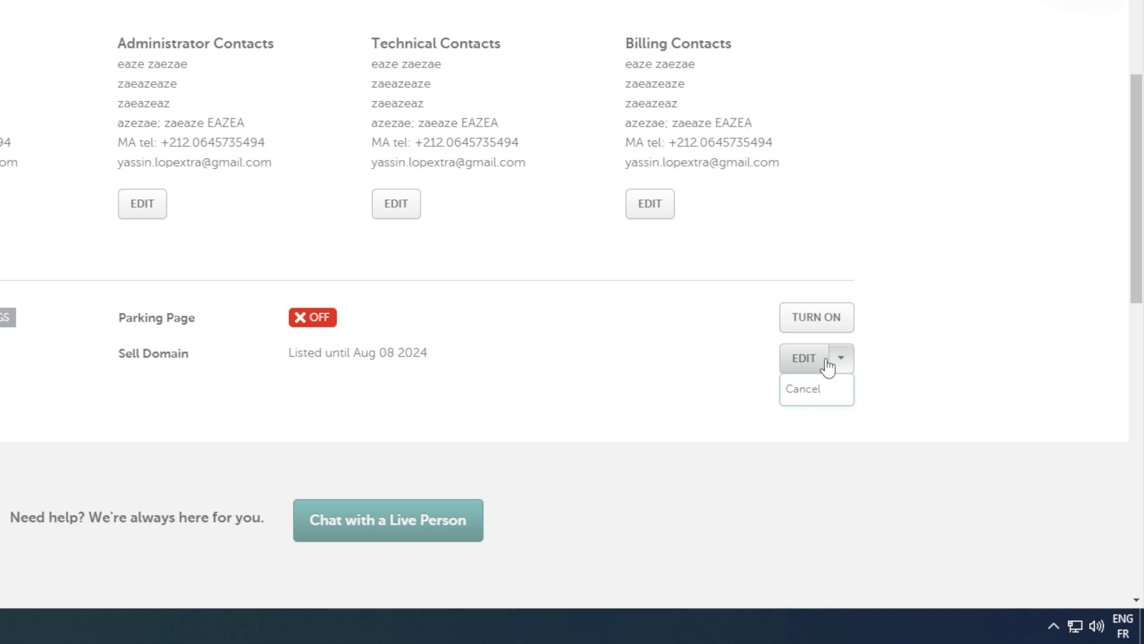
click(804, 357)
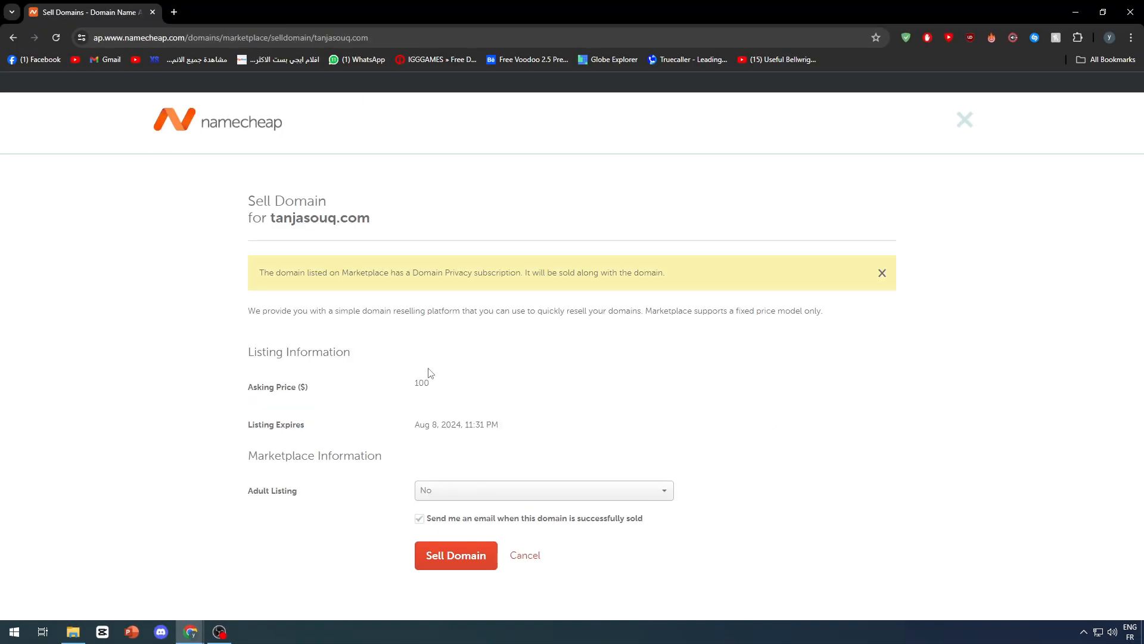
mouse_move(418, 309)
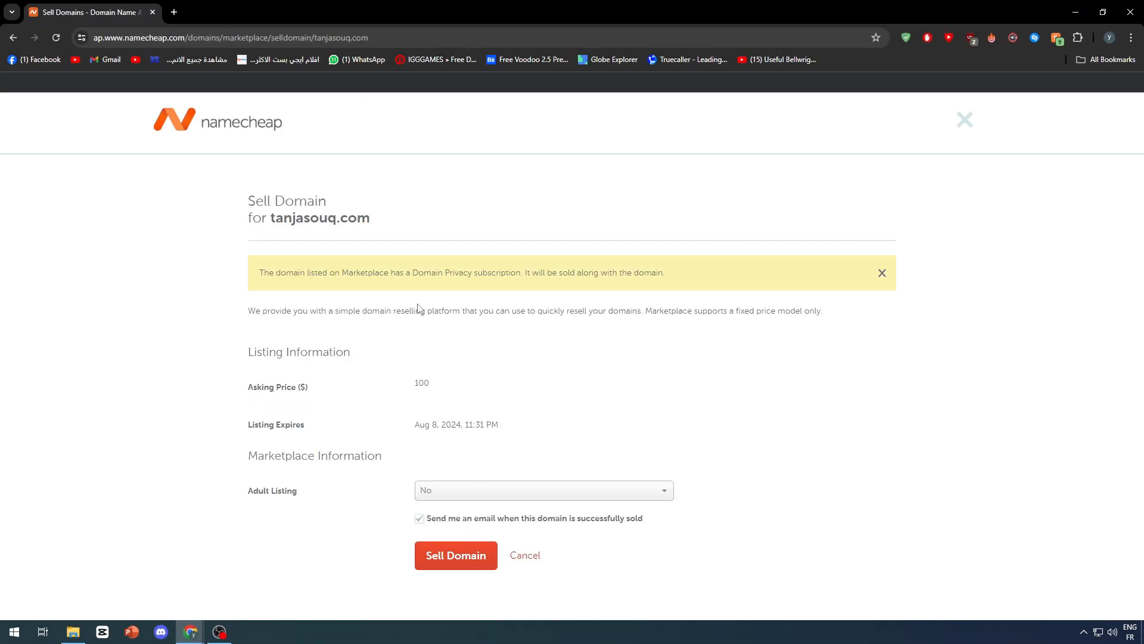
click(543, 490)
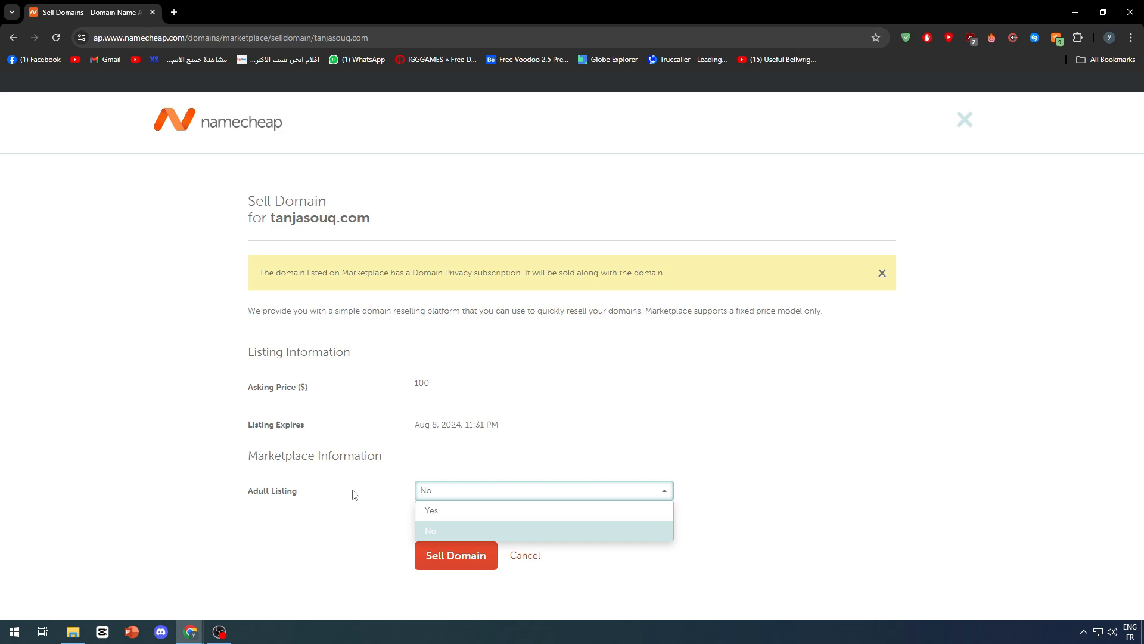
click(430, 530)
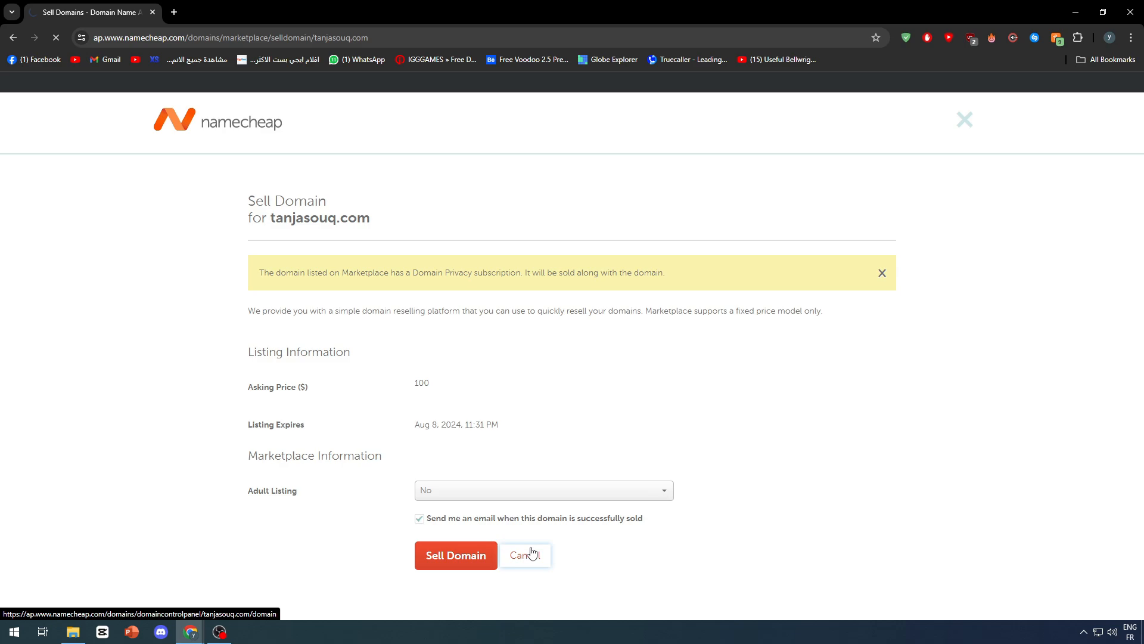
click(525, 555)
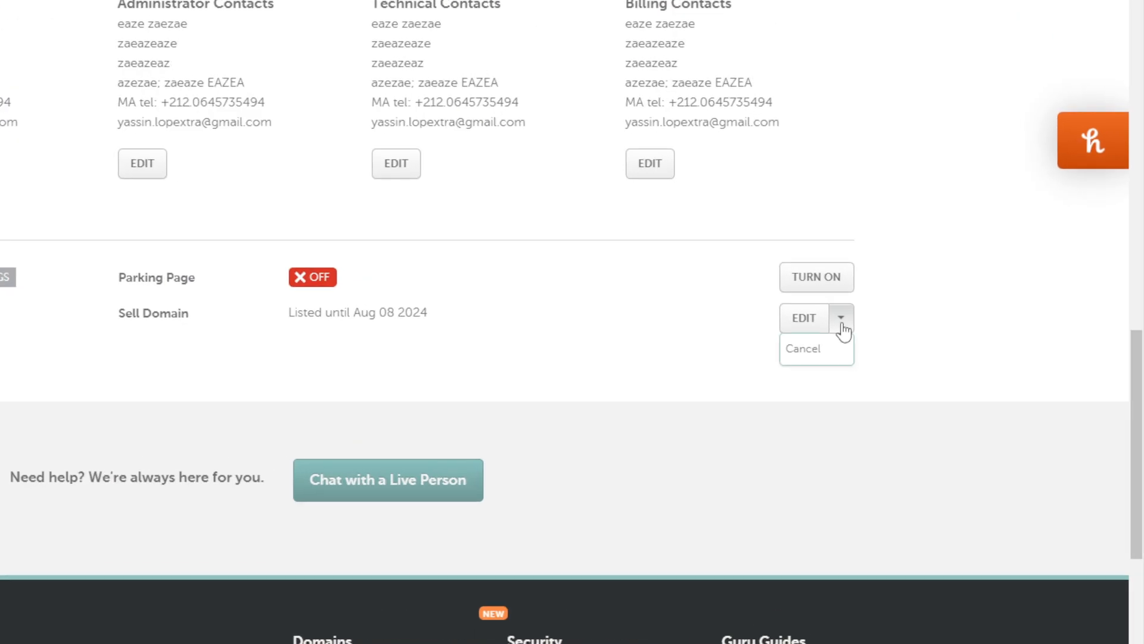
click(802, 348)
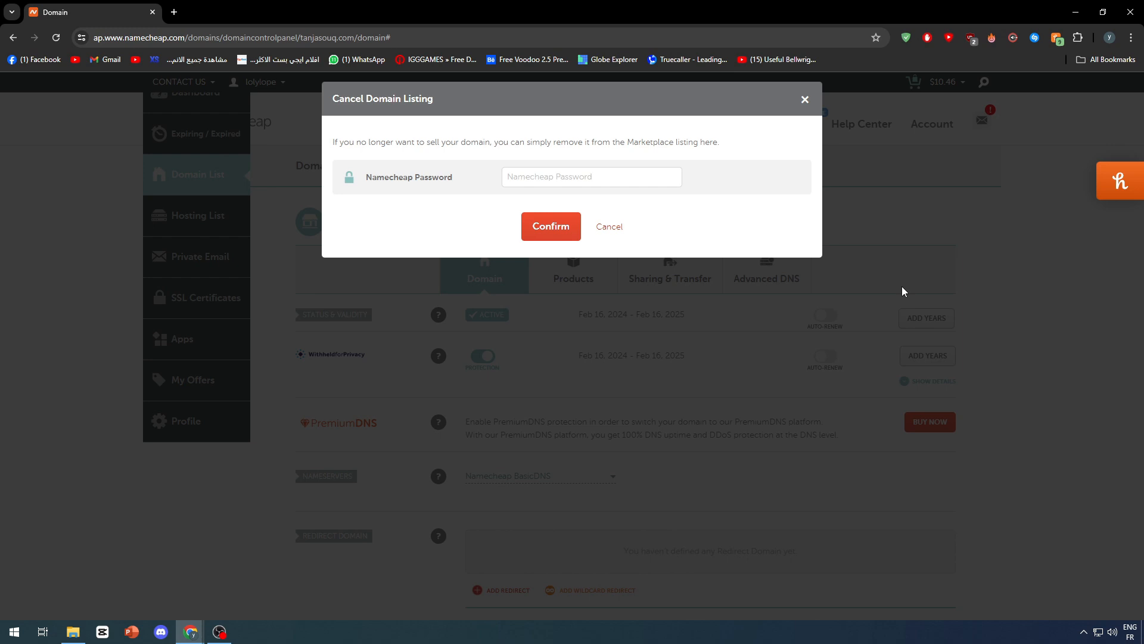
mouse_move(804, 99)
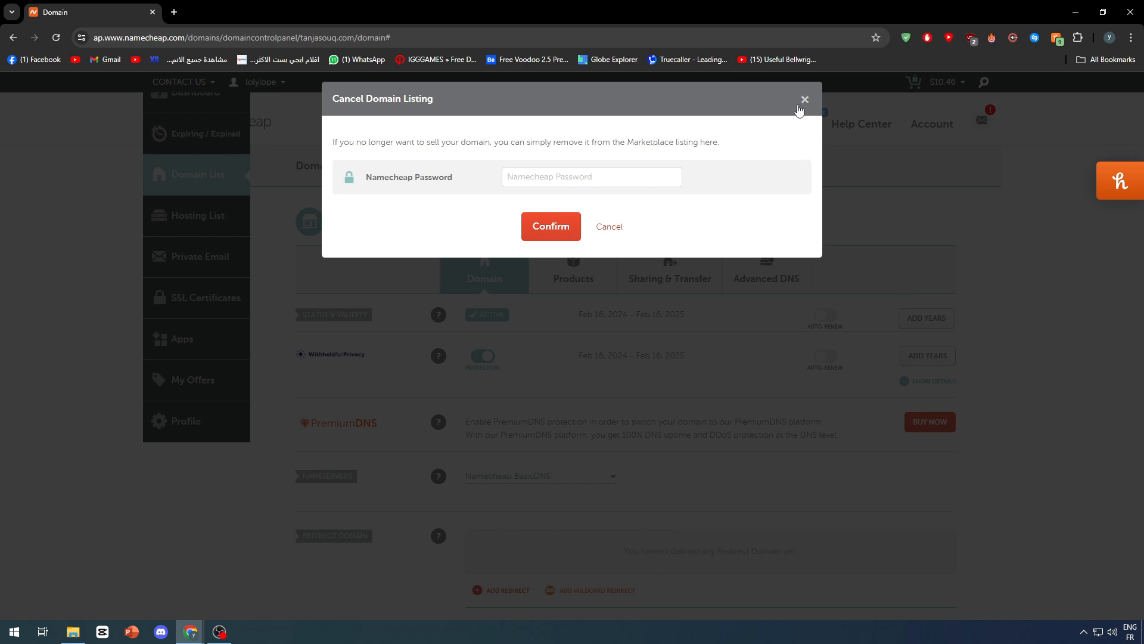
click(804, 99)
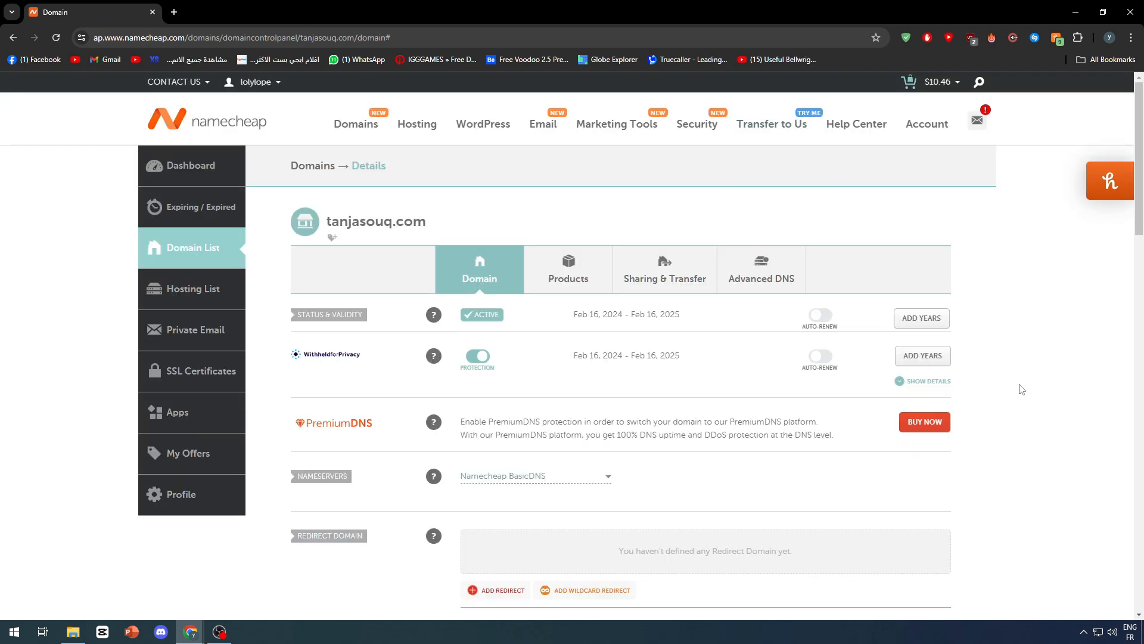
mouse_move(1017, 385)
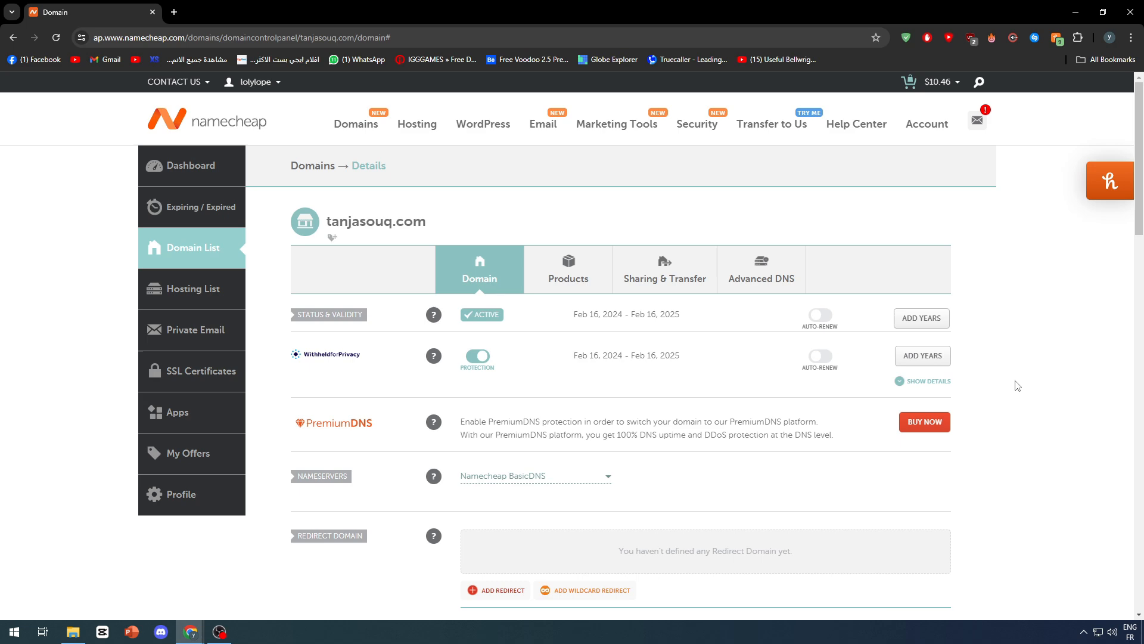
scroll(down, 3)
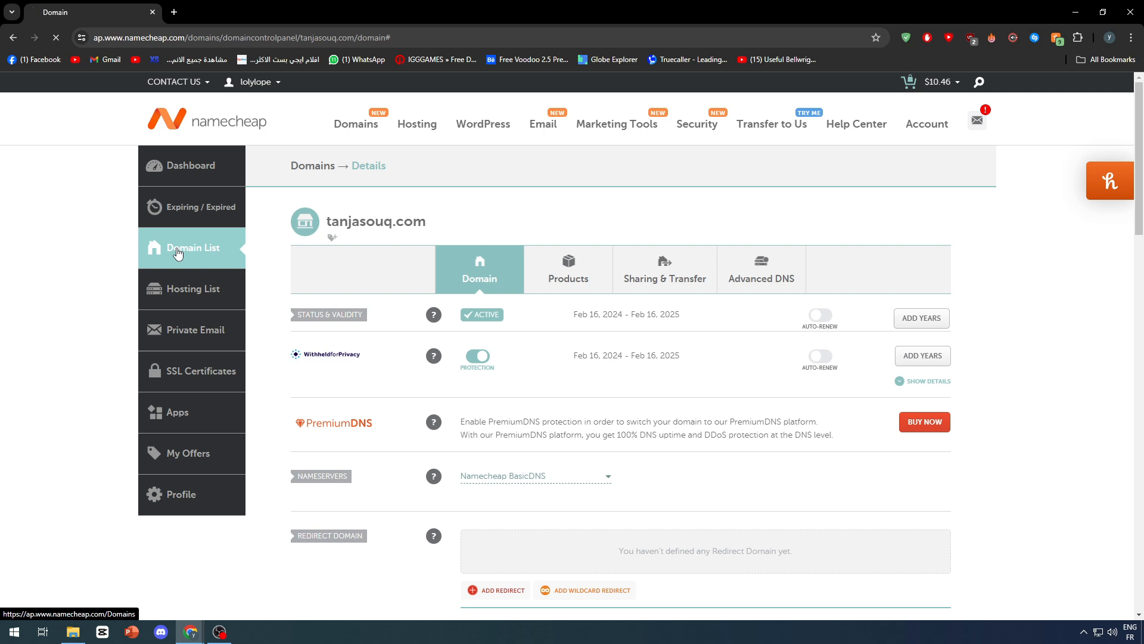
Return to the Domain List and manage titanltd.online.
click(192, 248)
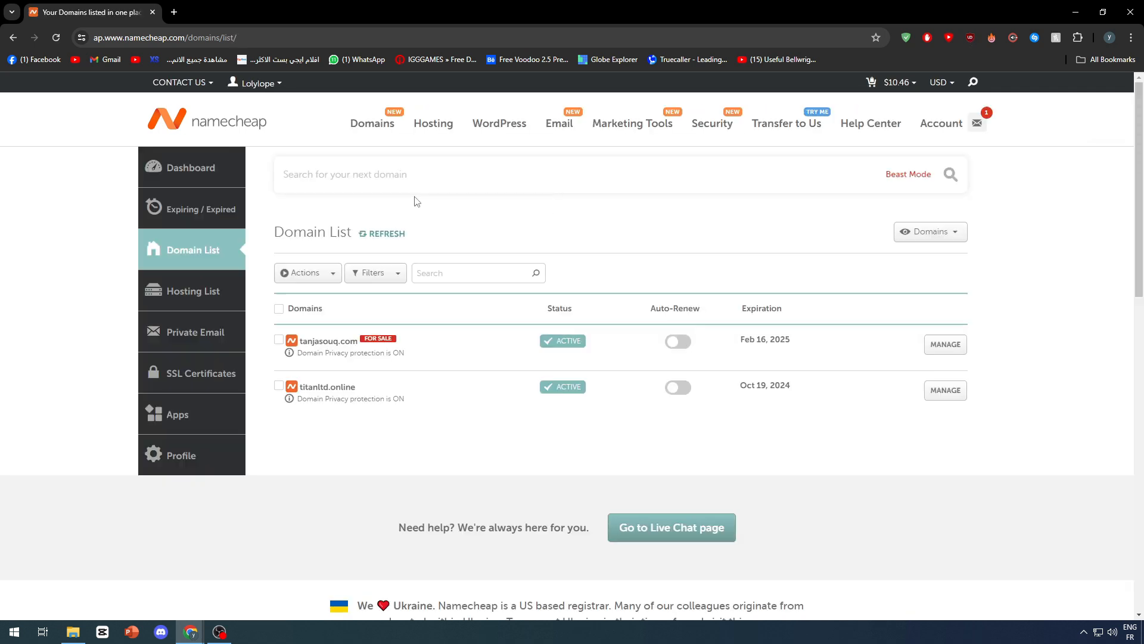
mouse_move(399, 402)
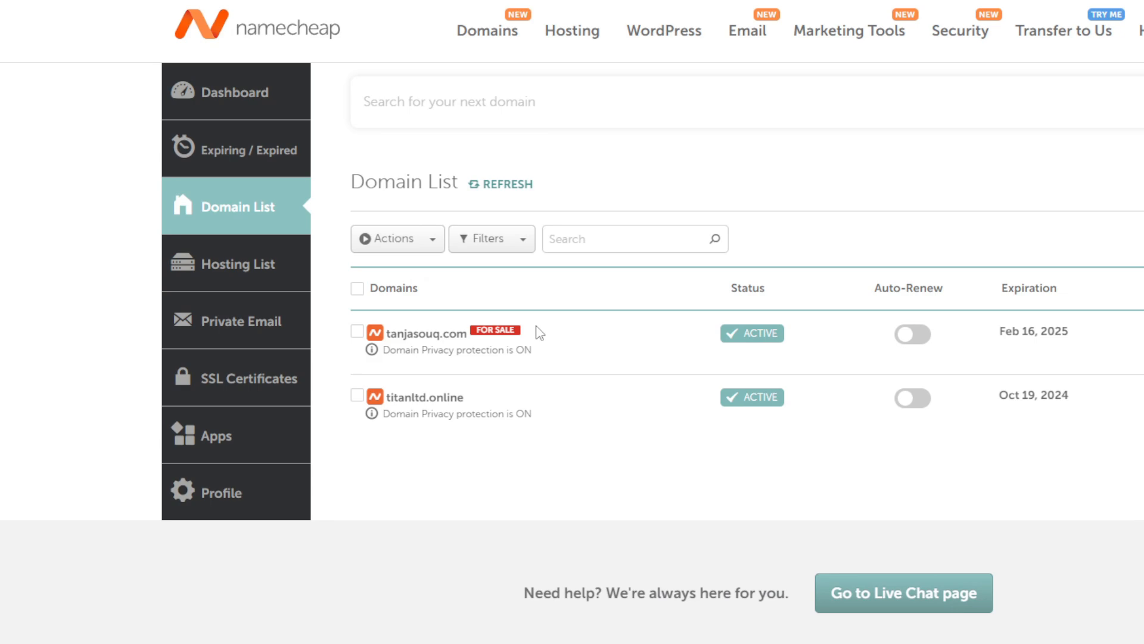
scroll(down, 3)
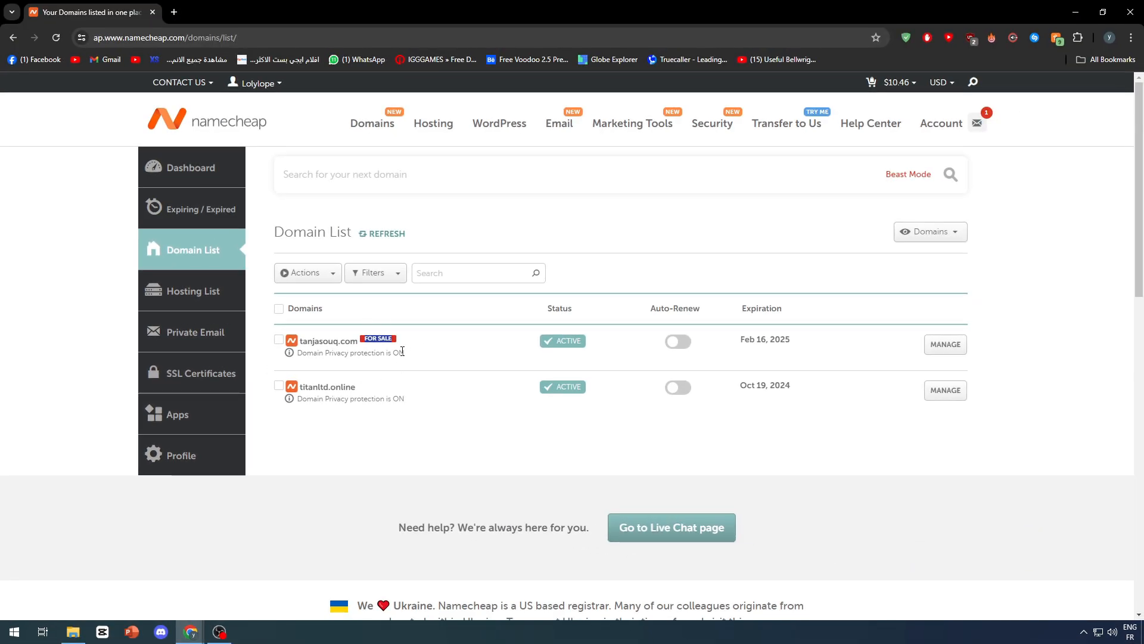
click(943, 389)
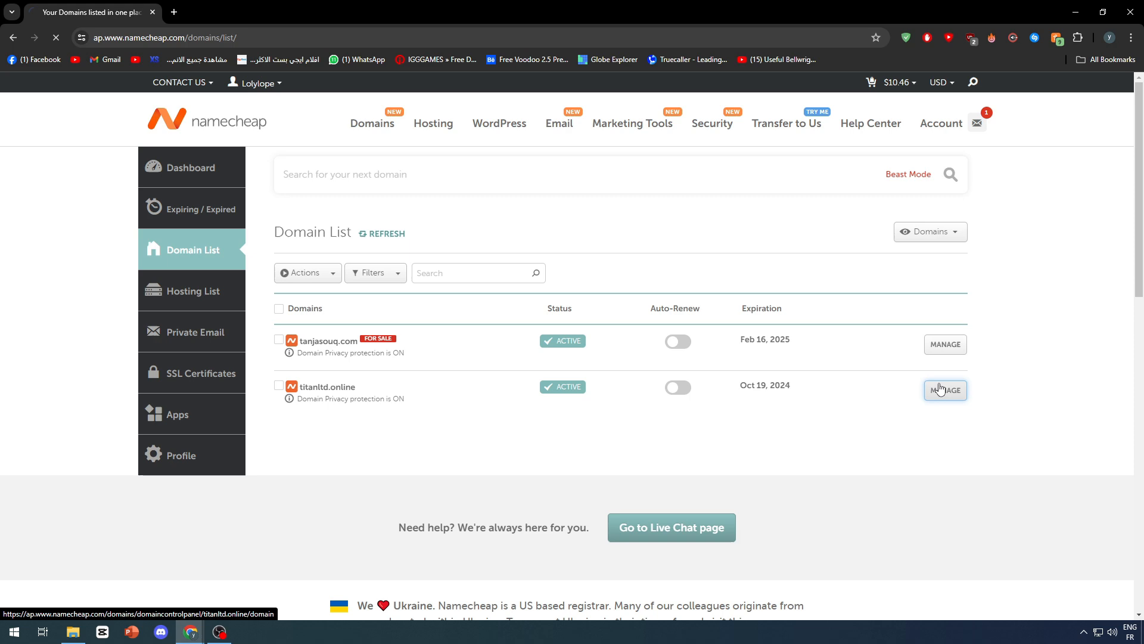
click(944, 389)
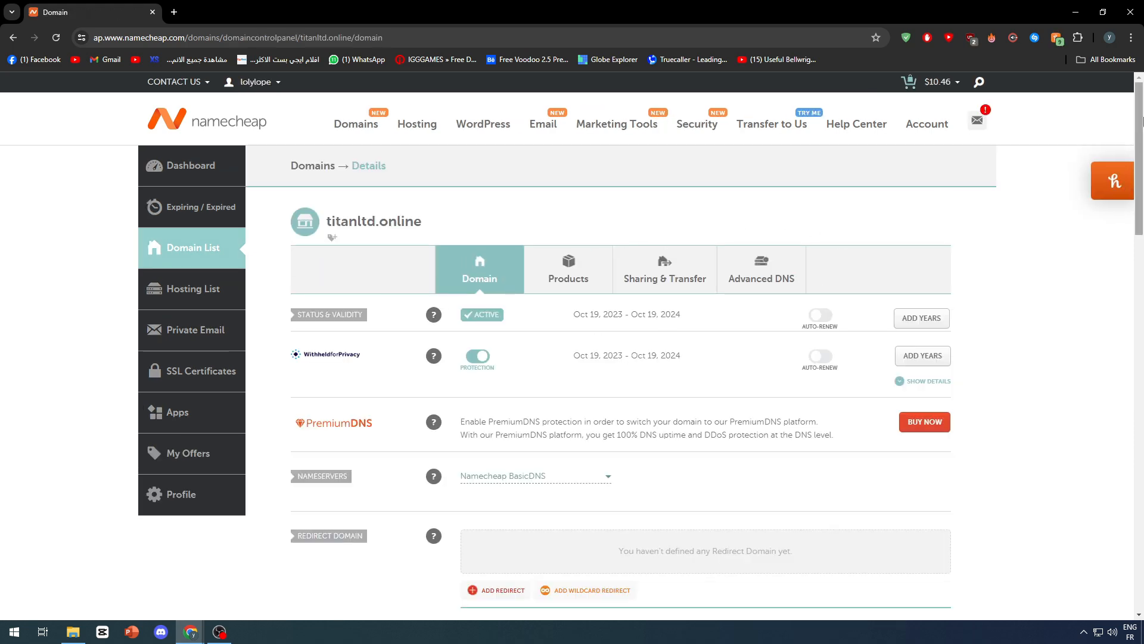
List titanltd.online for sale at 100 dollars for 7 days, non-adult, with email on sale, and submit.
scroll(down, 3)
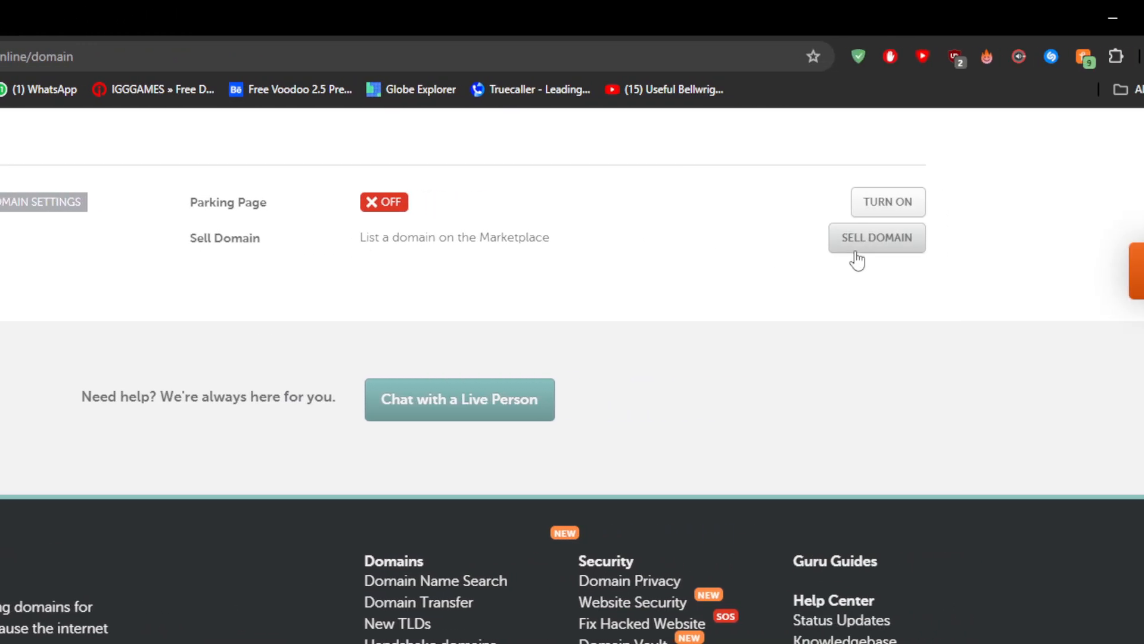
click(876, 237)
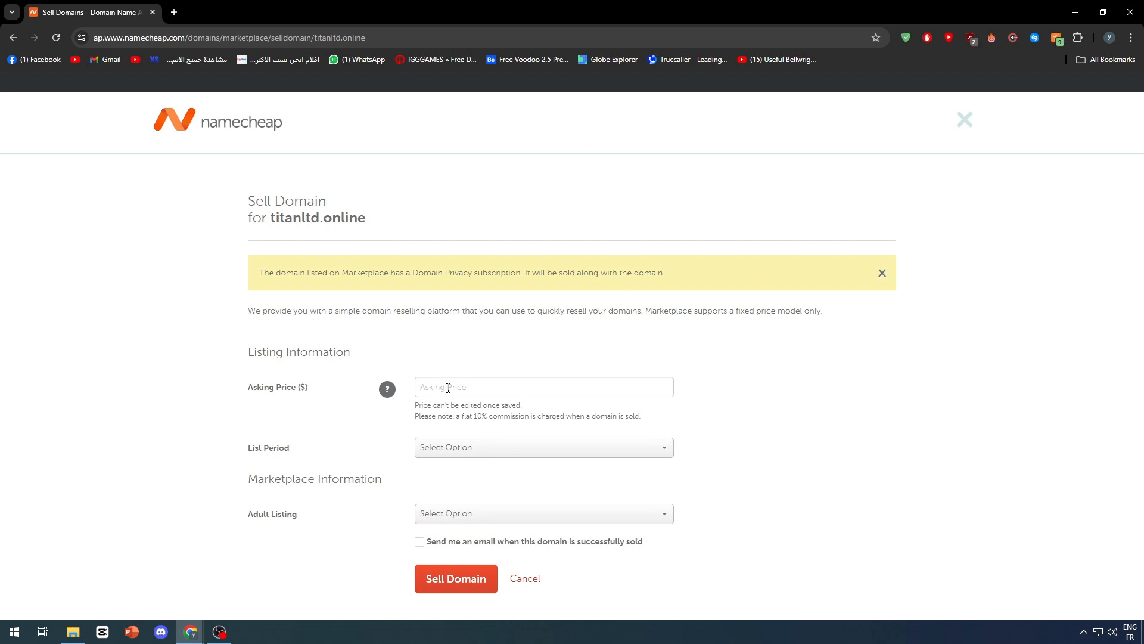
text(100)
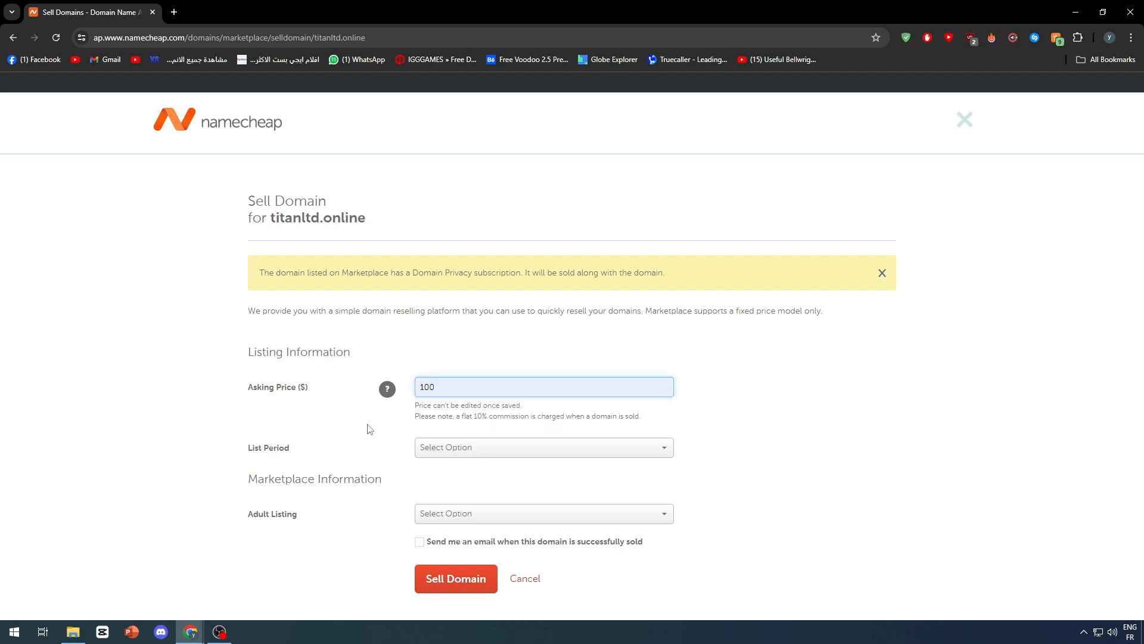
click(543, 447)
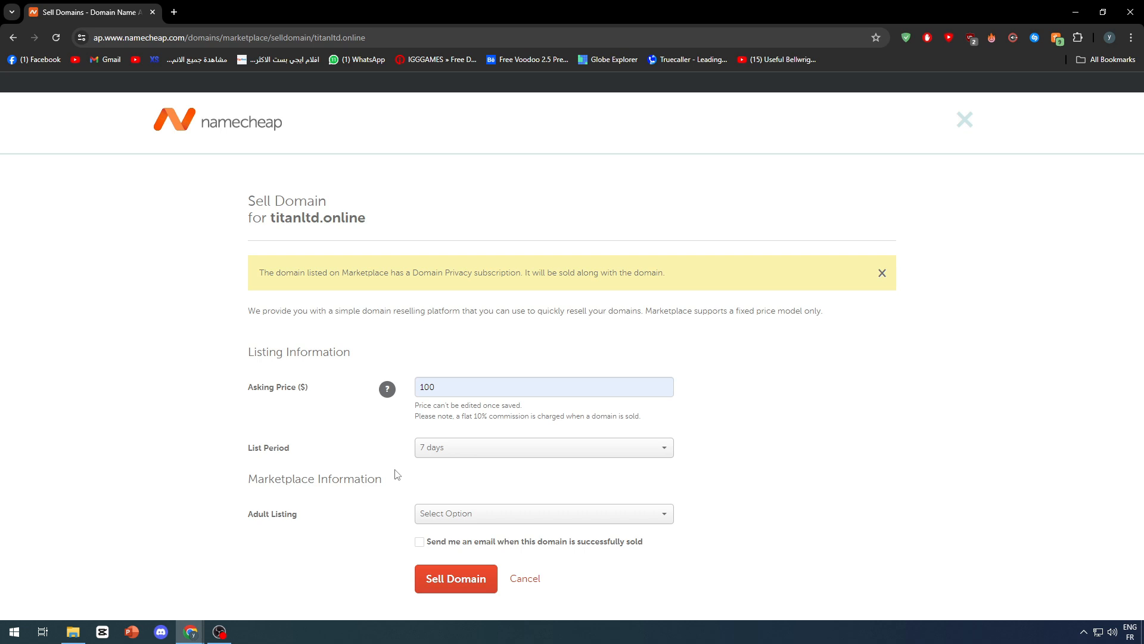
click(544, 513)
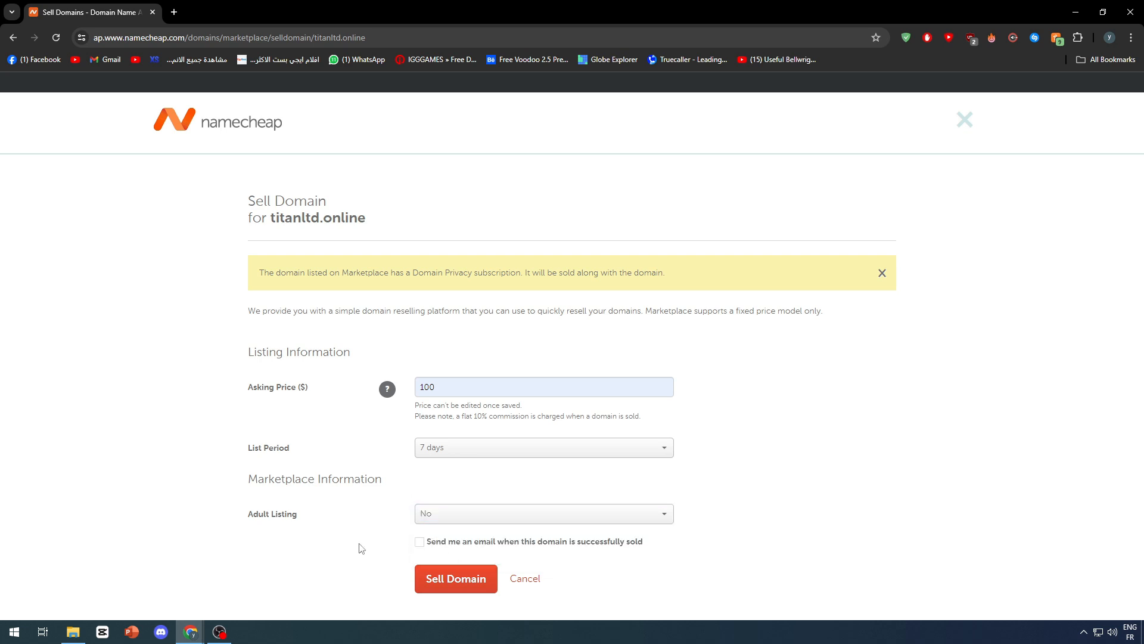
click(420, 541)
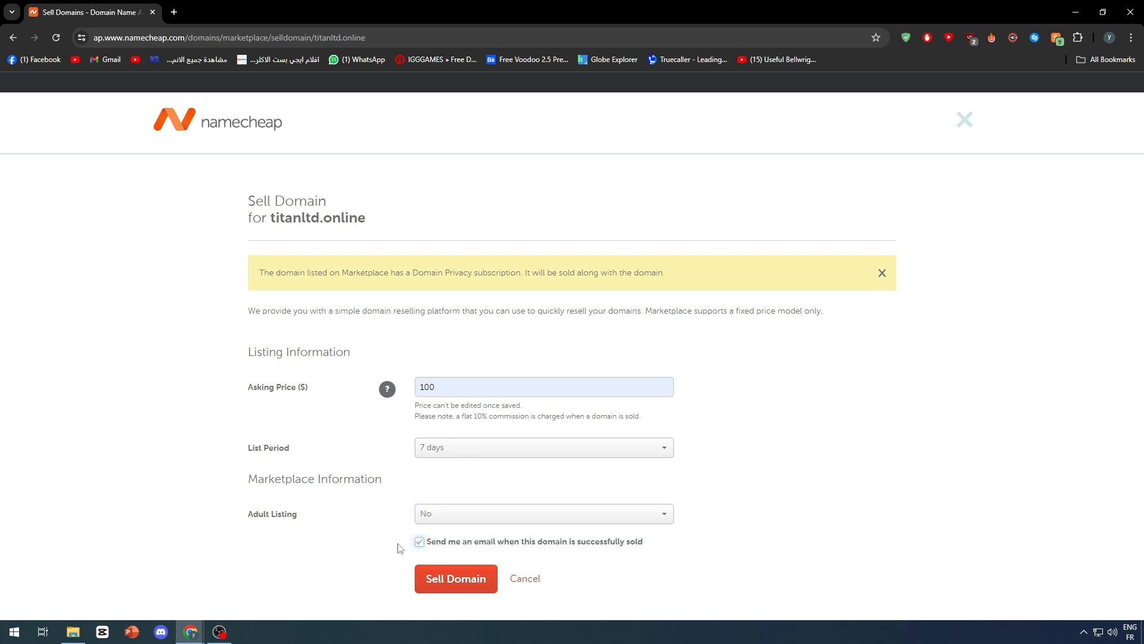
click(456, 578)
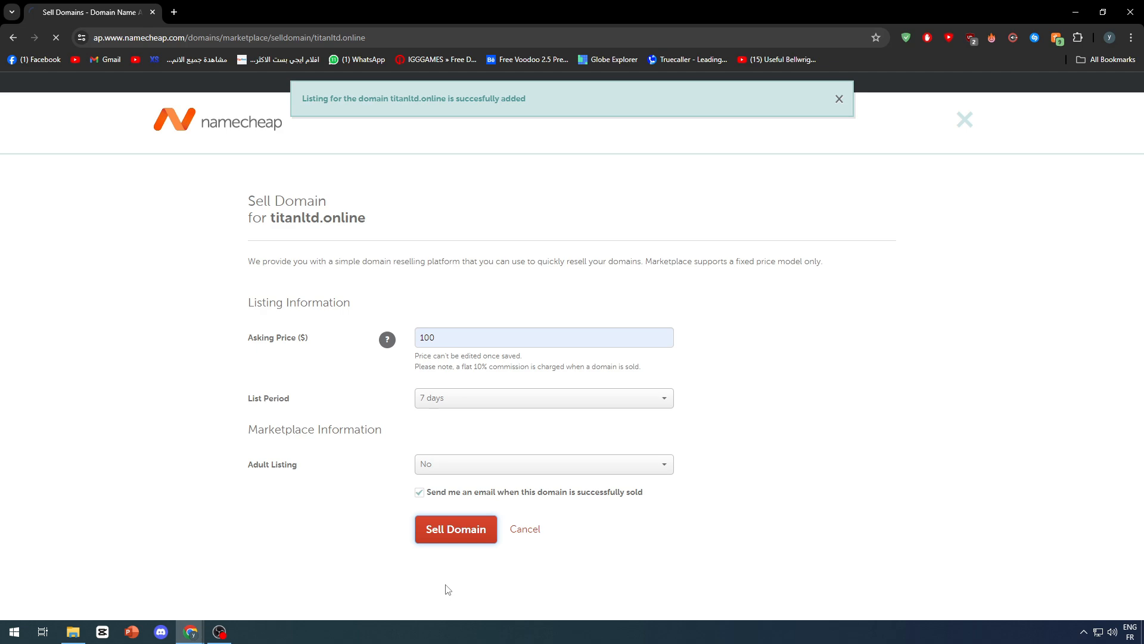
click(455, 529)
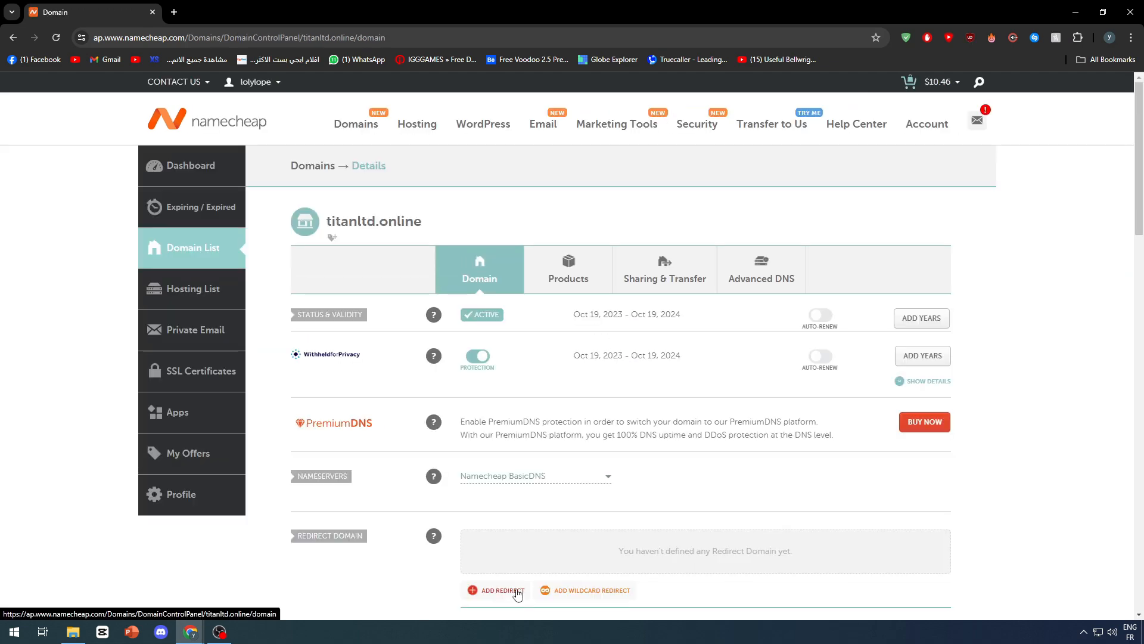
scroll(down, 3)
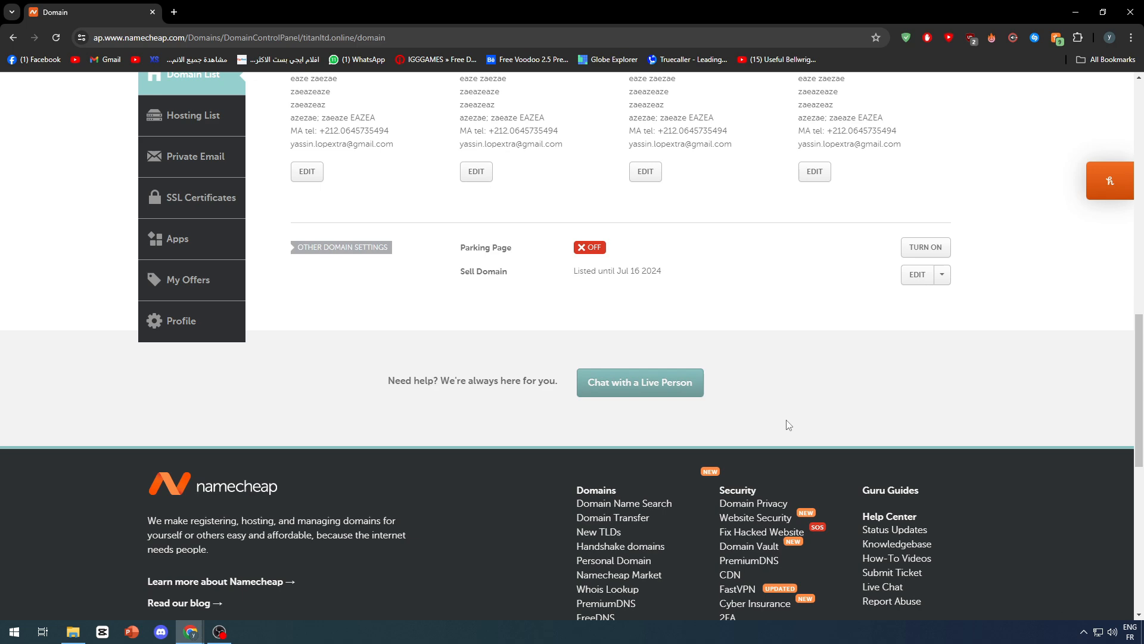
mouse_move(736, 409)
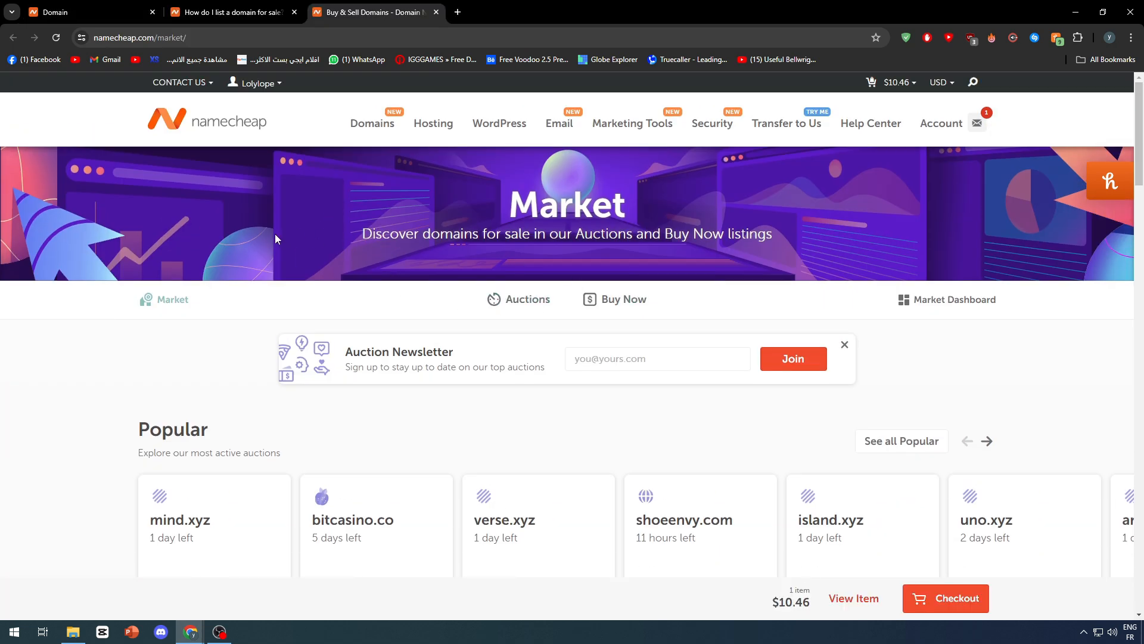
scroll(down, 3)
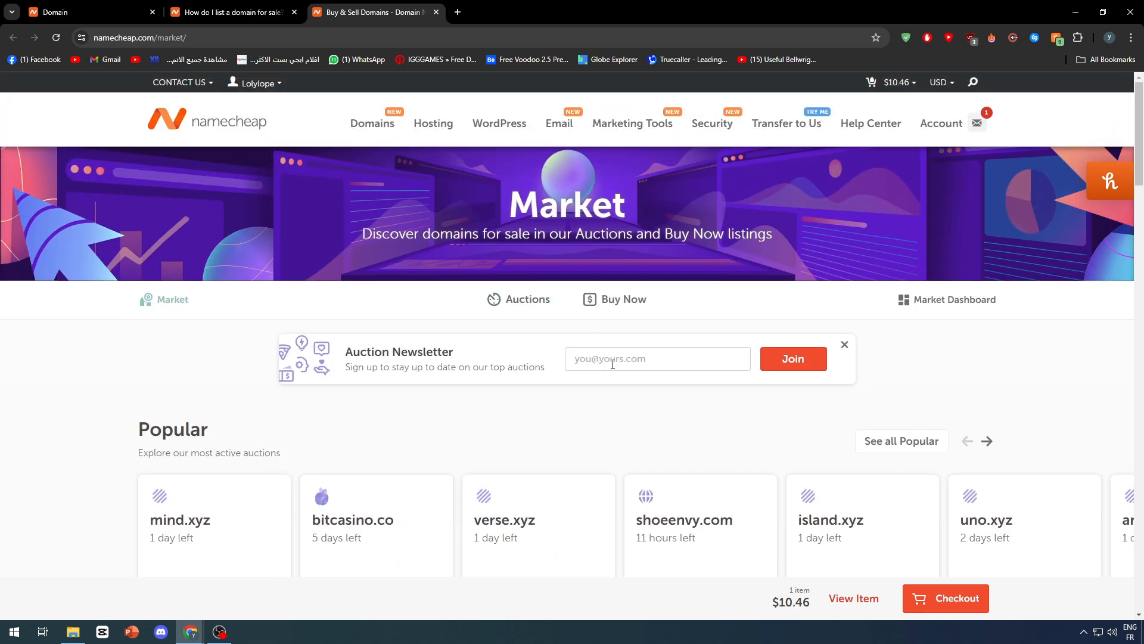
scroll(down, 3)
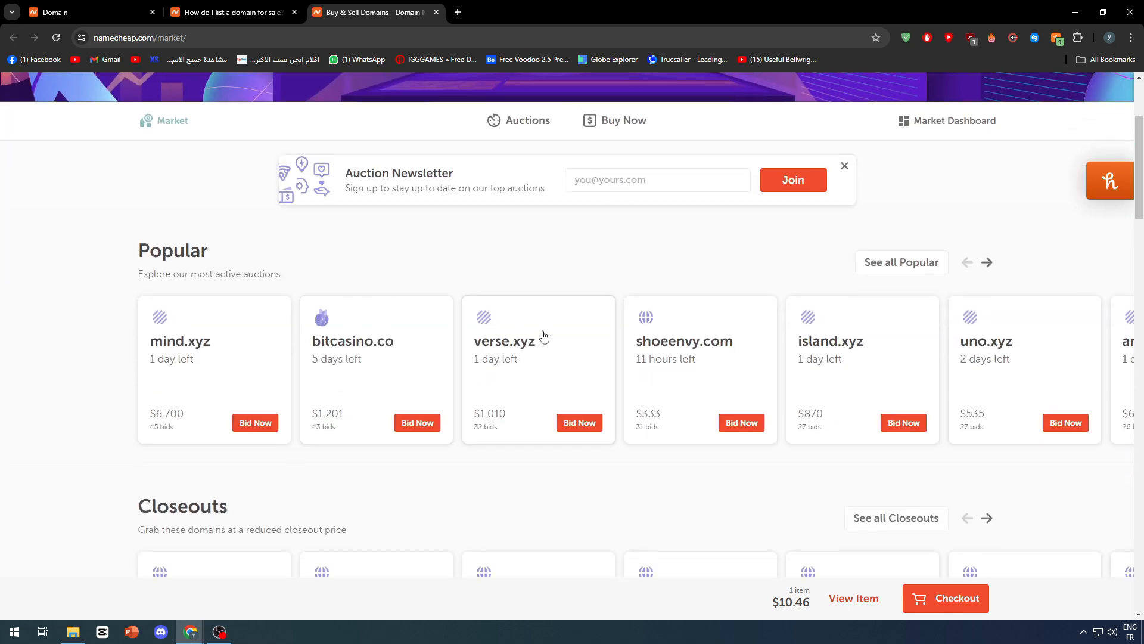
mouse_move(623, 301)
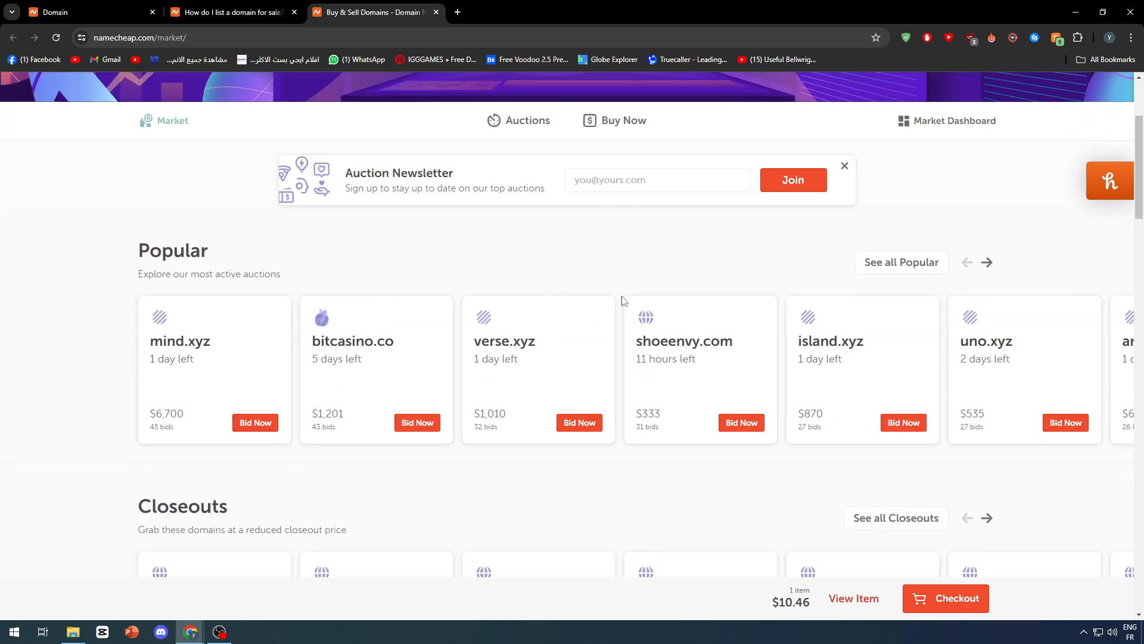
mouse_move(849, 358)
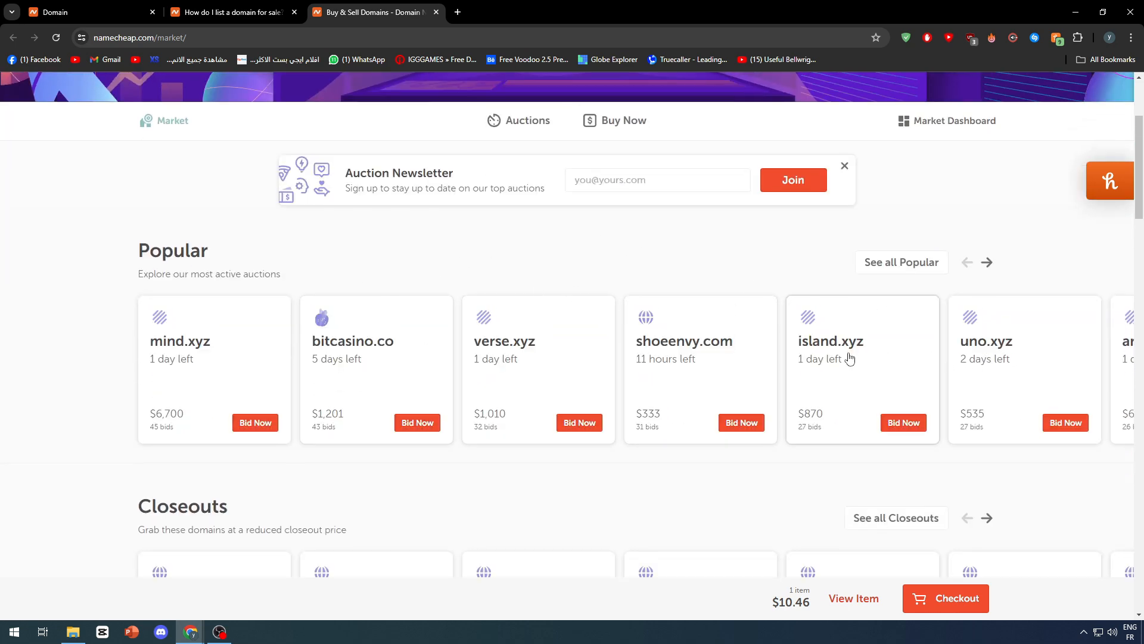
scroll(down, 3)
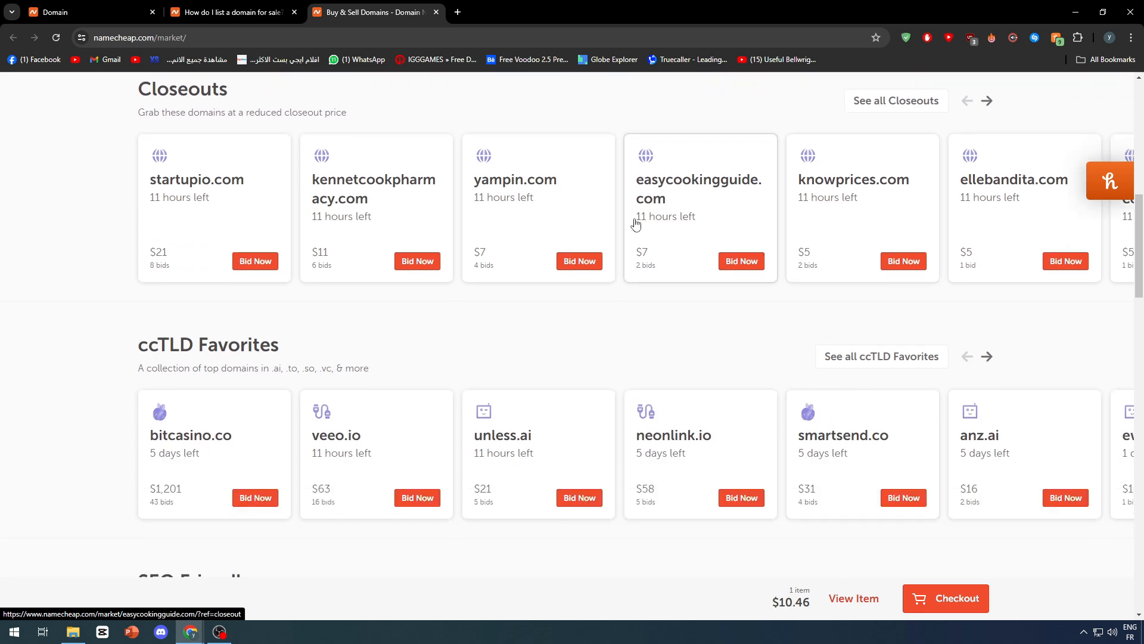
scroll(down, 3)
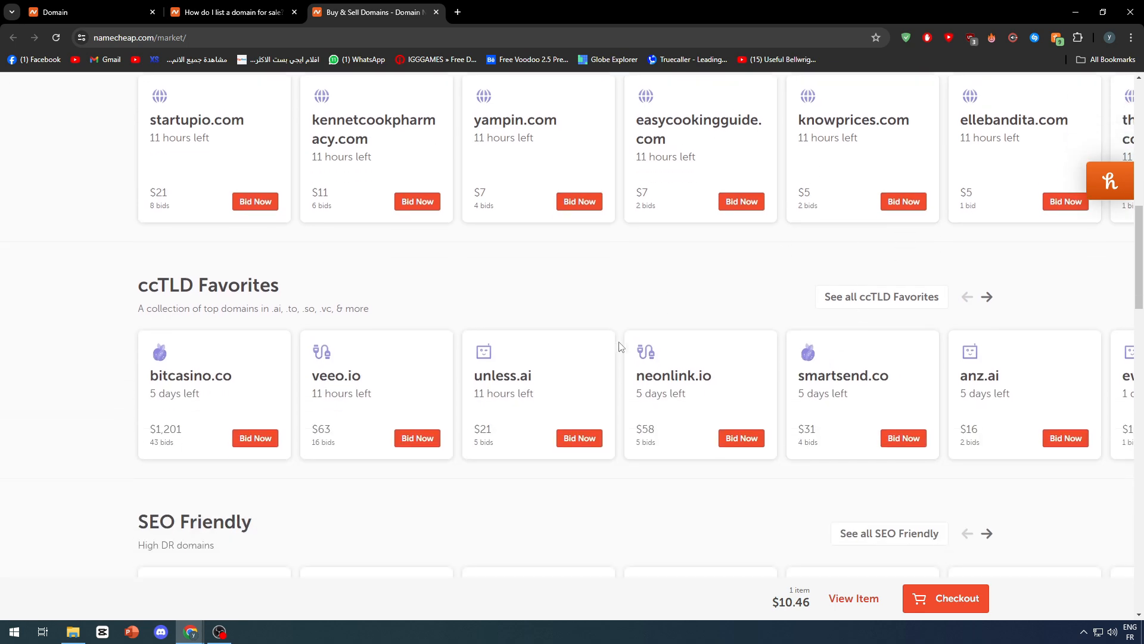
scroll(down, 3)
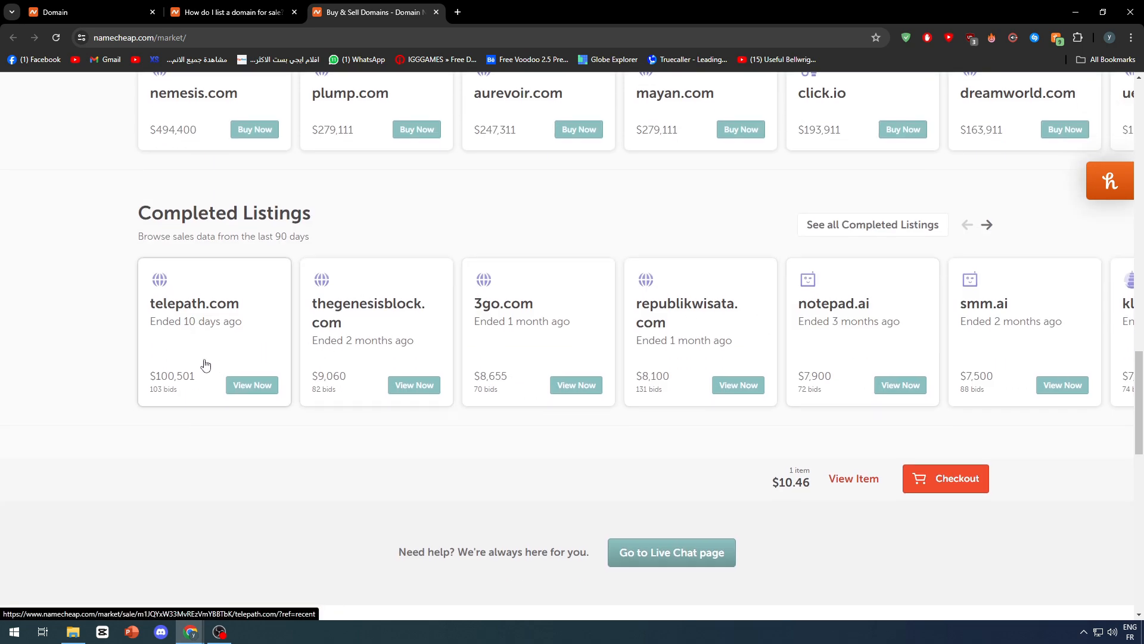
Page through the Completed Listings carousel of recently sold domains and prices.
scroll(down, 3)
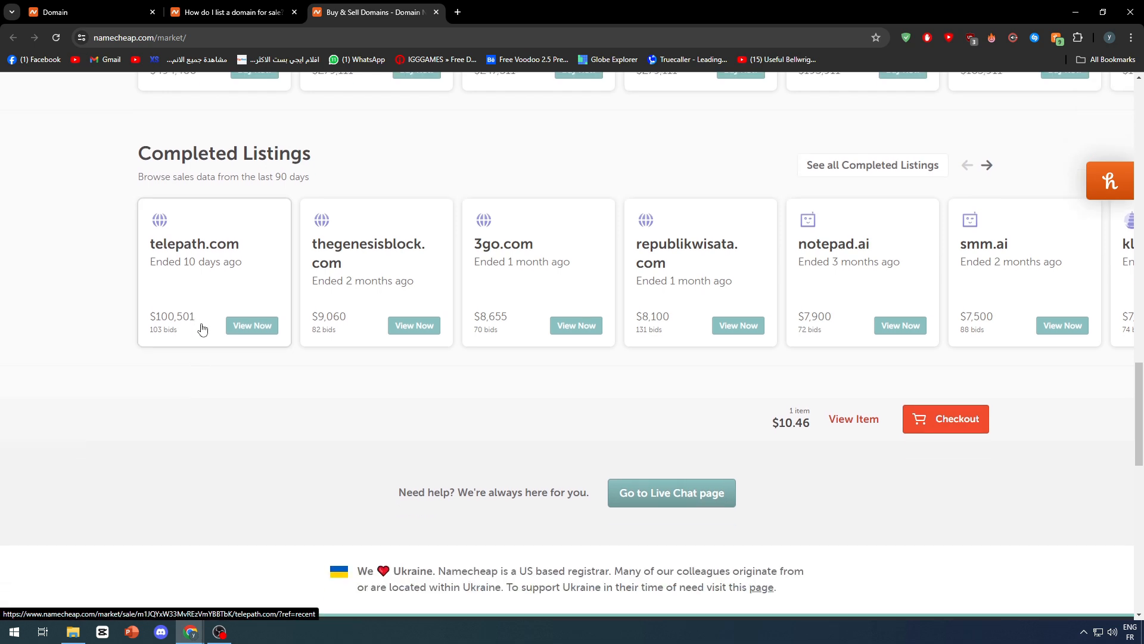
scroll(up, 3)
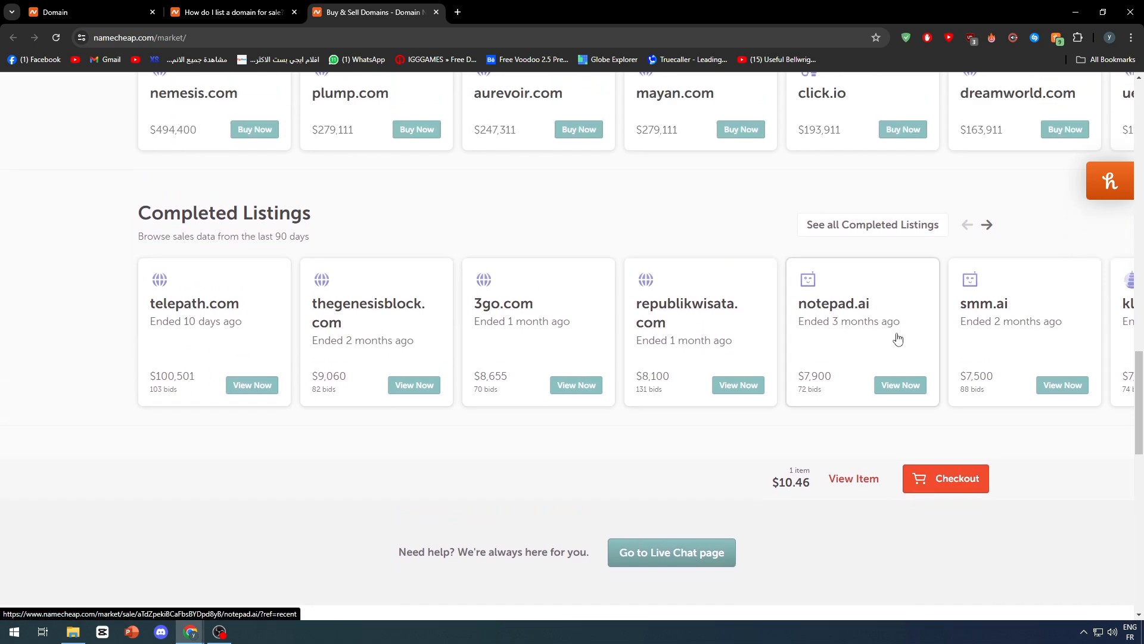
click(987, 225)
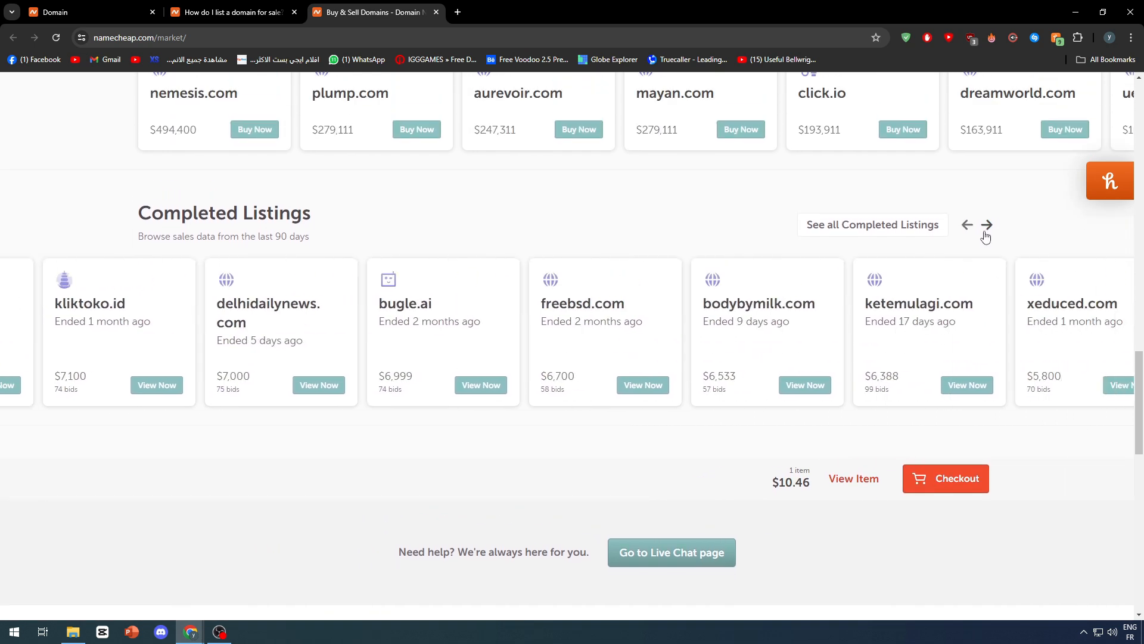
click(966, 226)
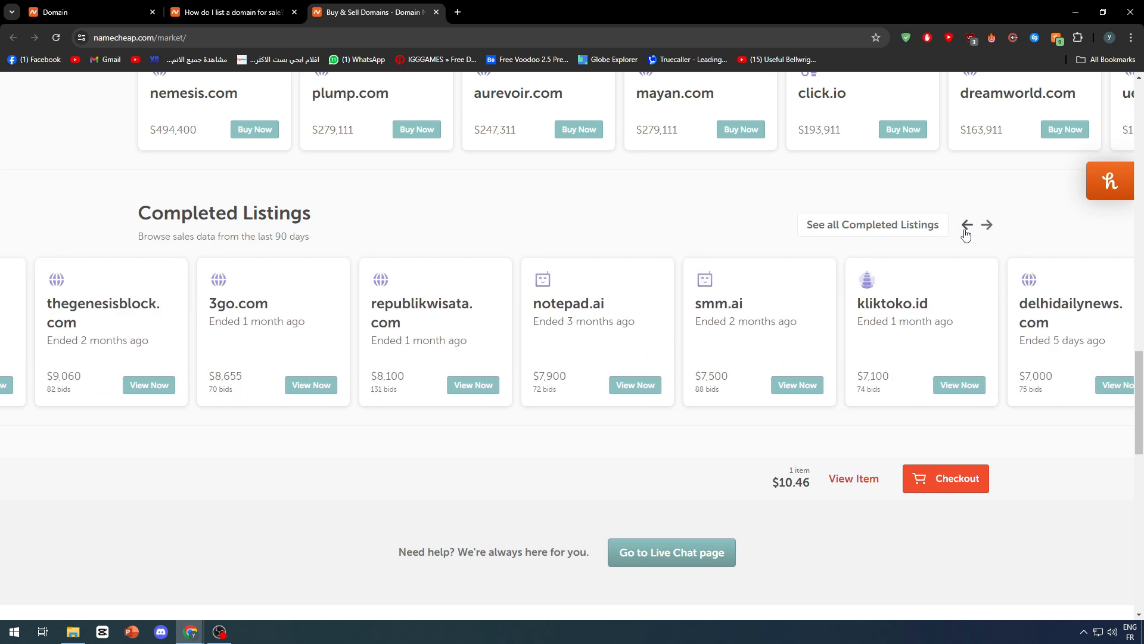
click(967, 225)
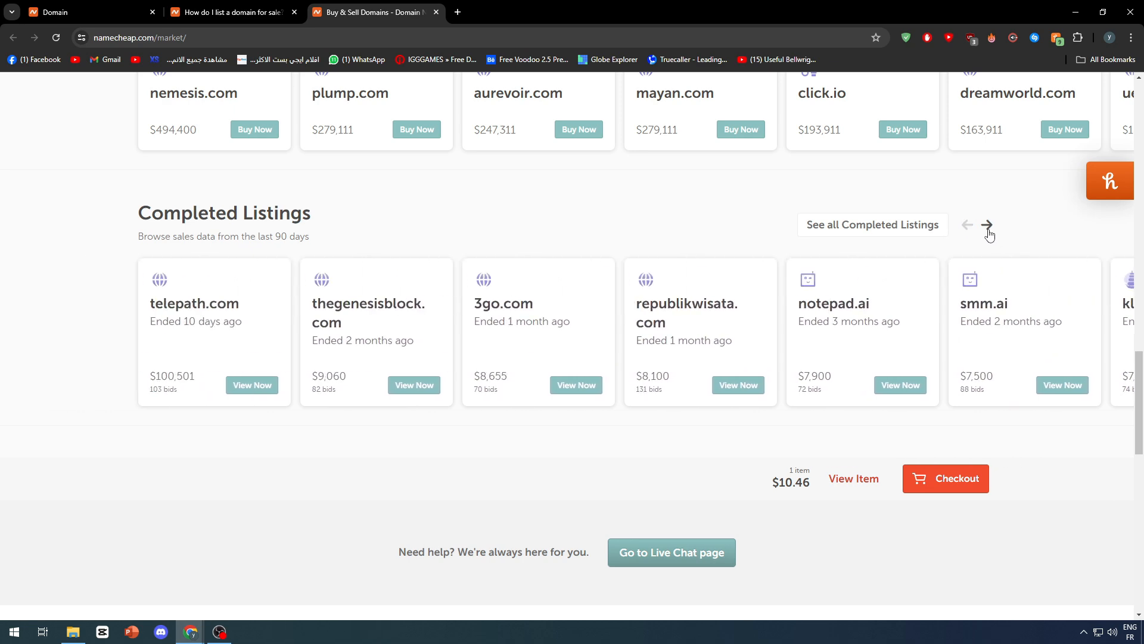
click(988, 225)
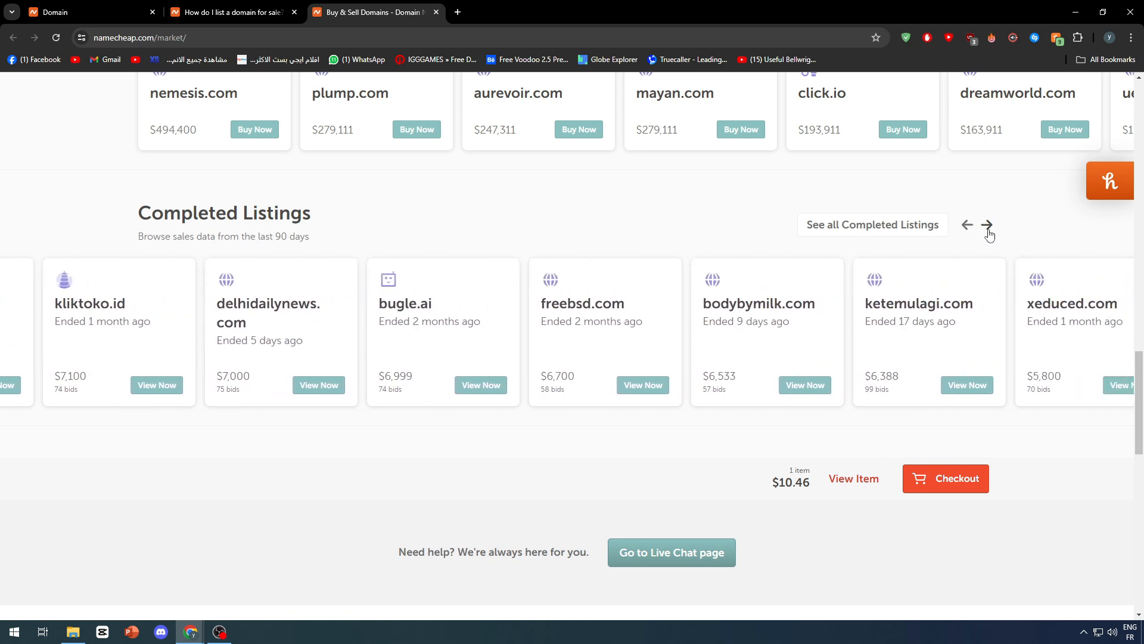
mouse_move(978, 242)
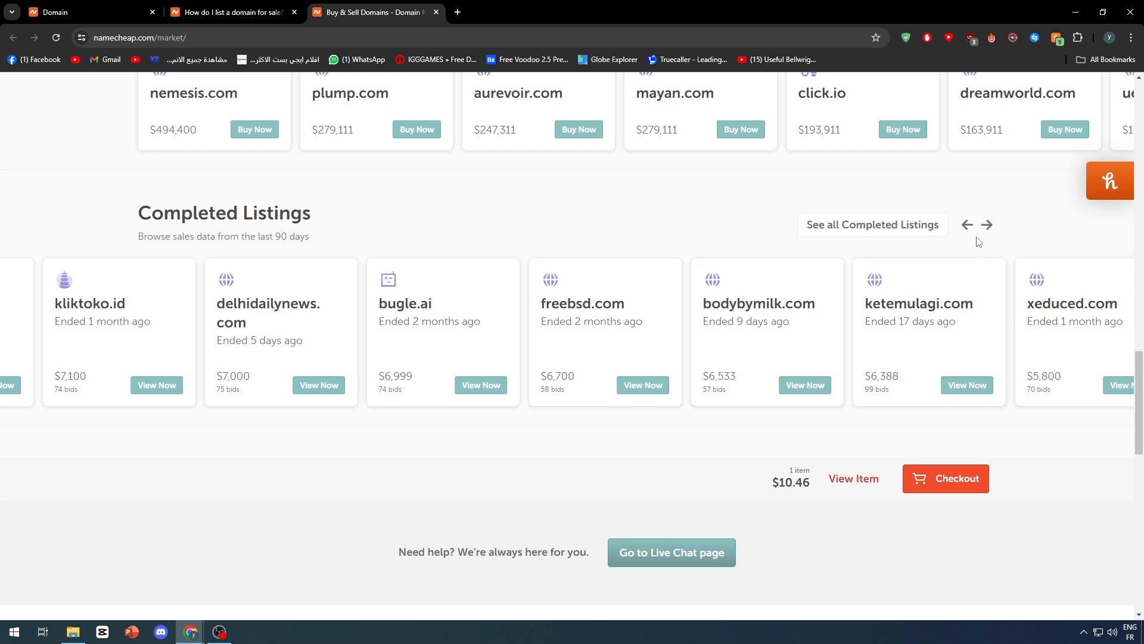
click(987, 225)
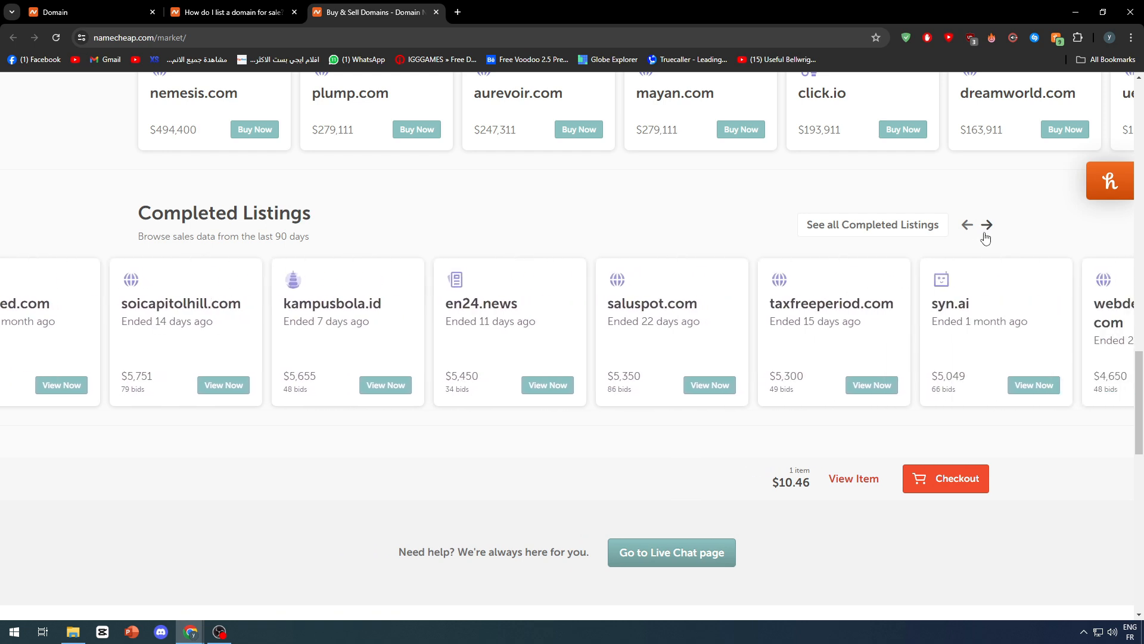
mouse_move(955, 282)
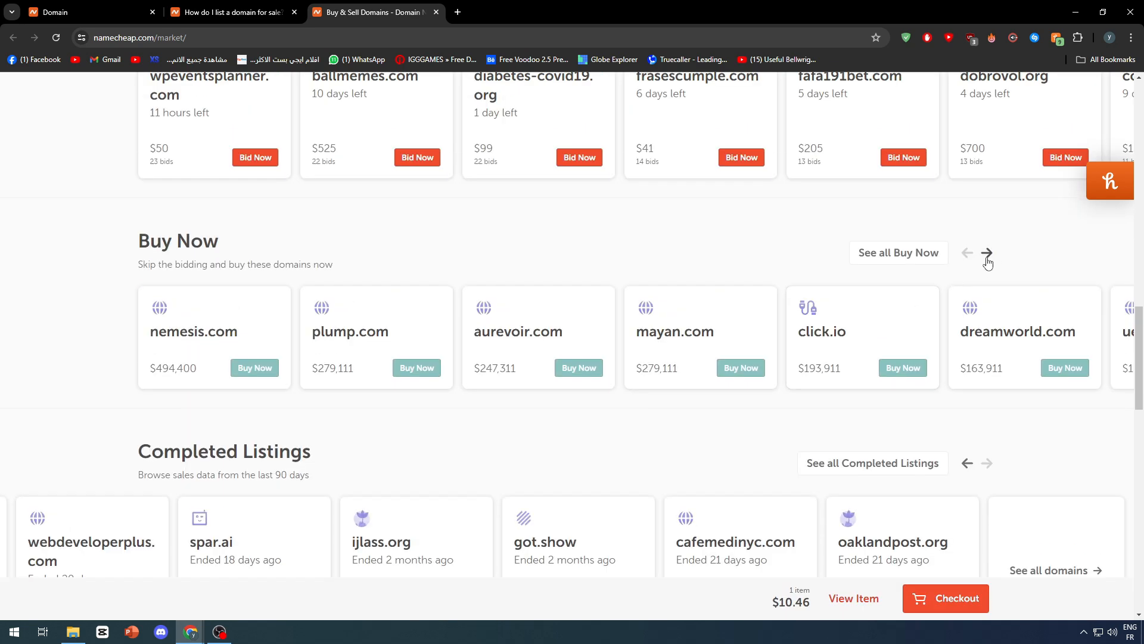
Go to the Domain Prices search page.
click(987, 252)
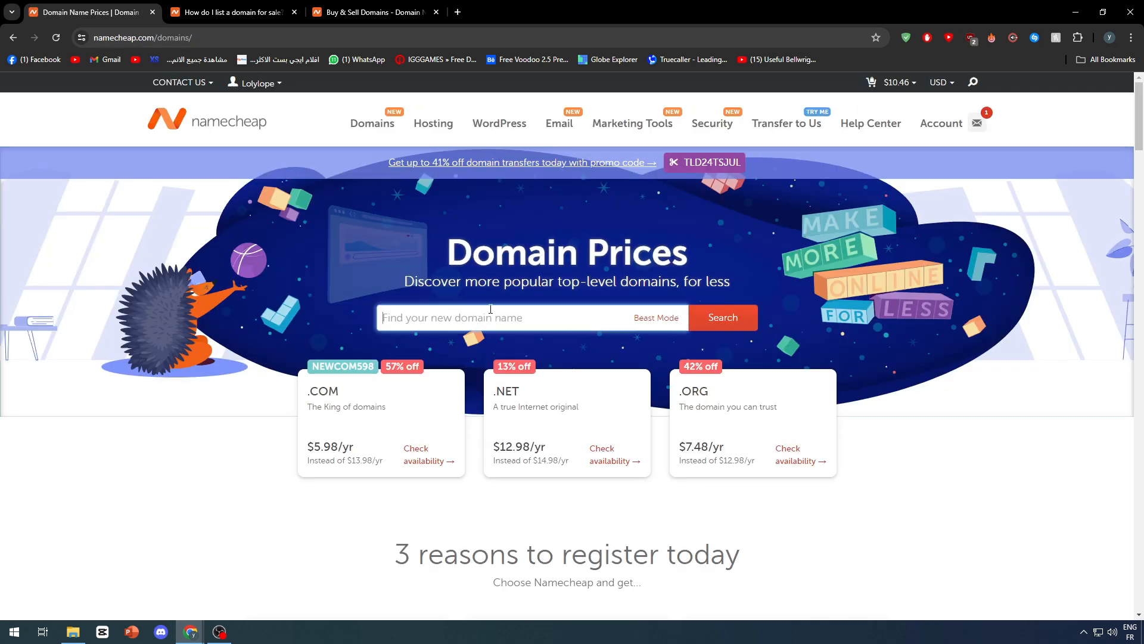
Search cr7istiano.com and review its availability and yearly prices across .com, .org, .bot, .net and .ai.
text(cr7is)
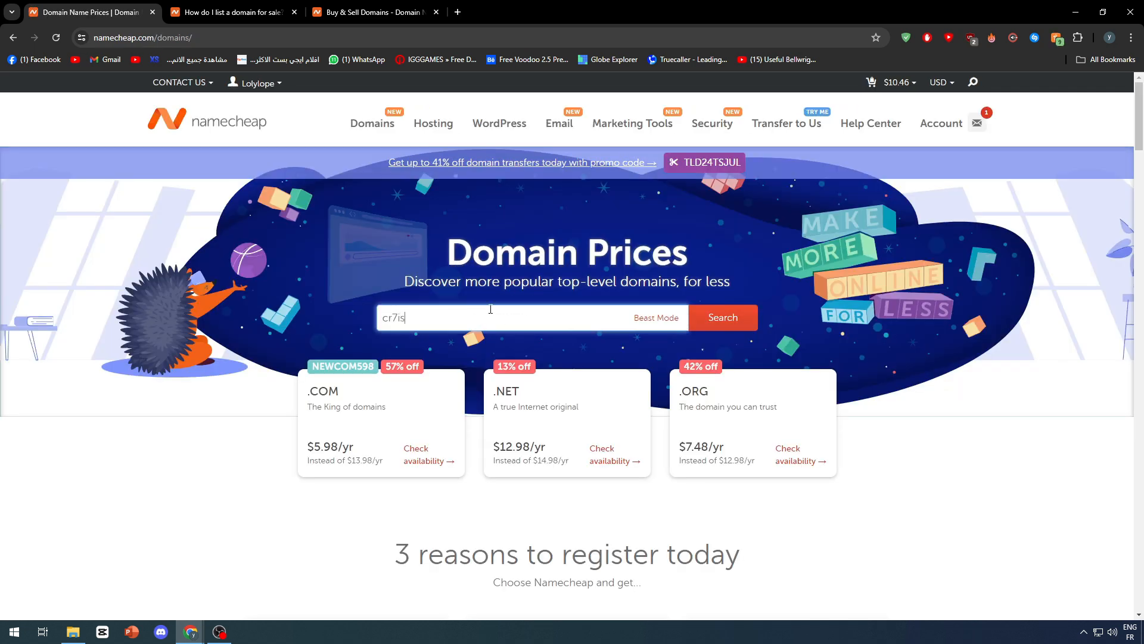
click(722, 317)
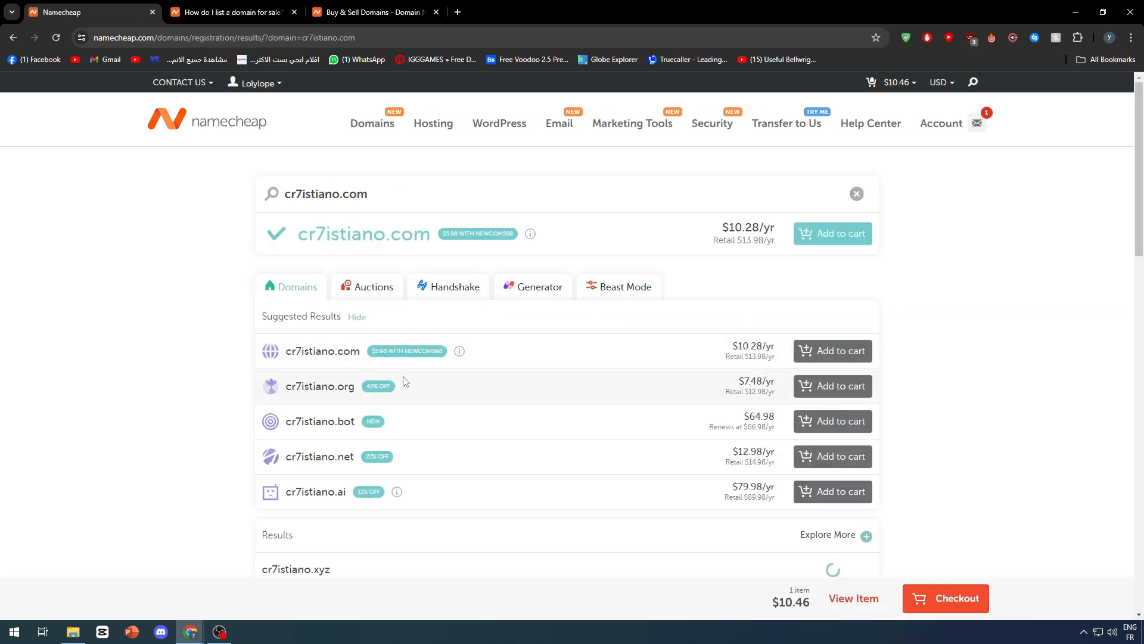
scroll(down, 3)
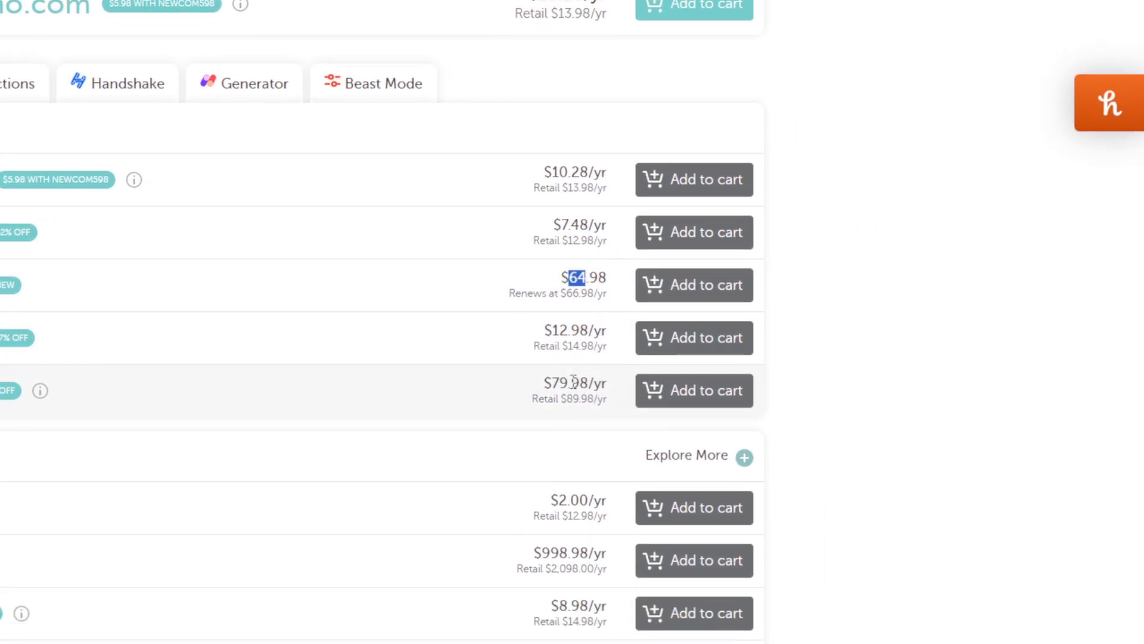
scroll(down, 3)
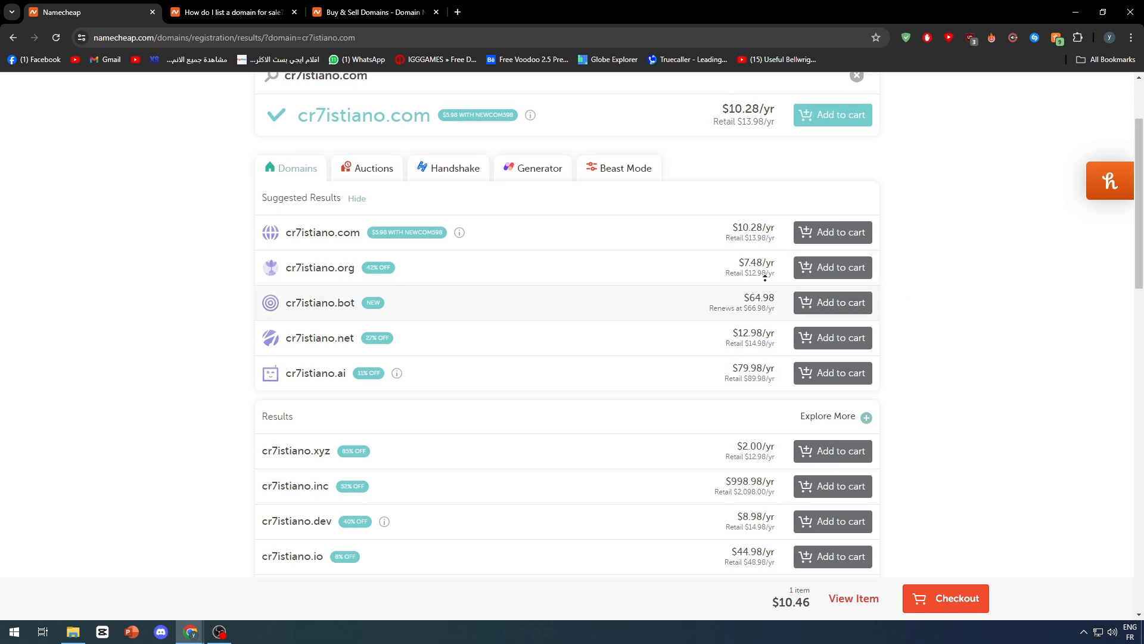
scroll(down, 3)
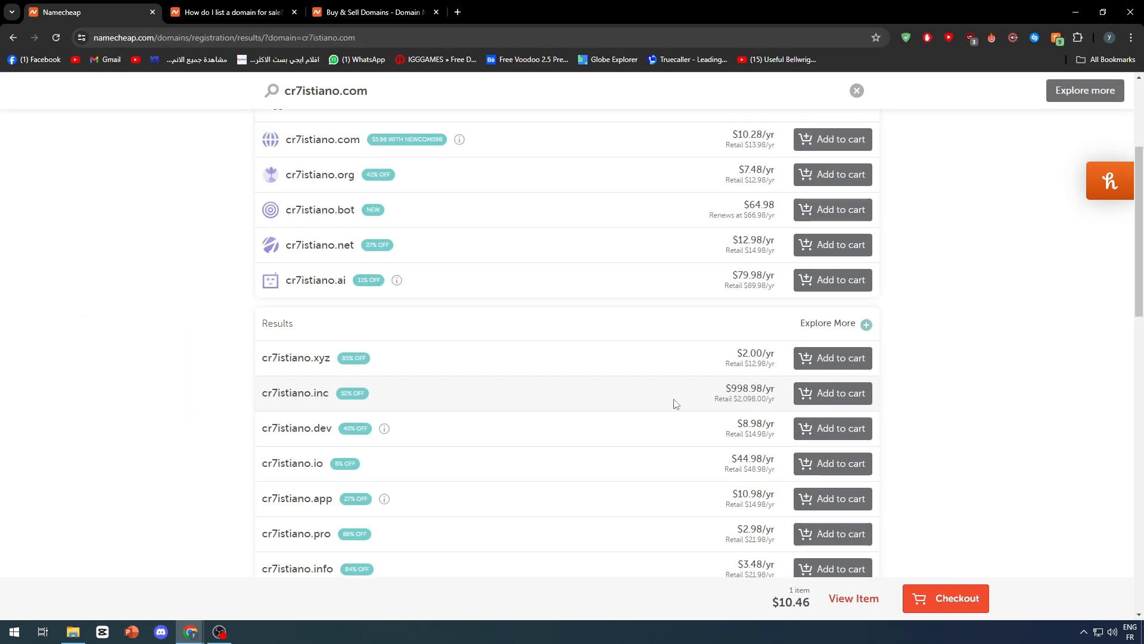
Return to the Marketplace page showing Completed Listings of recently sold domains.
double_click(730, 389)
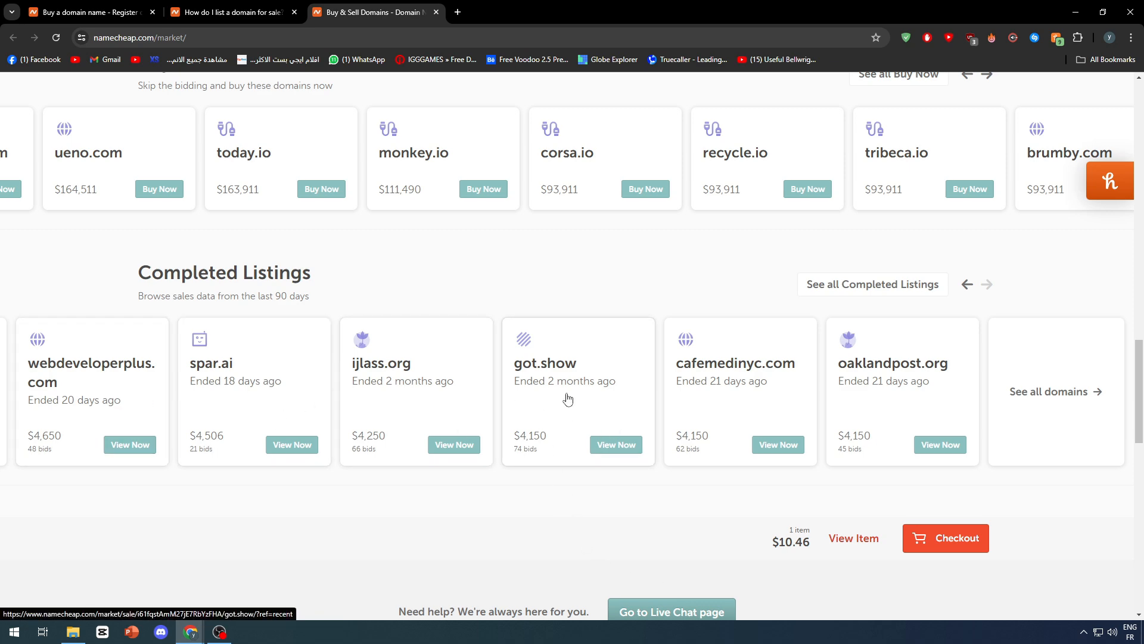
Page back through earlier Completed Listings sales, then scroll to the Popular auctions and Closeouts sections.
click(987, 284)
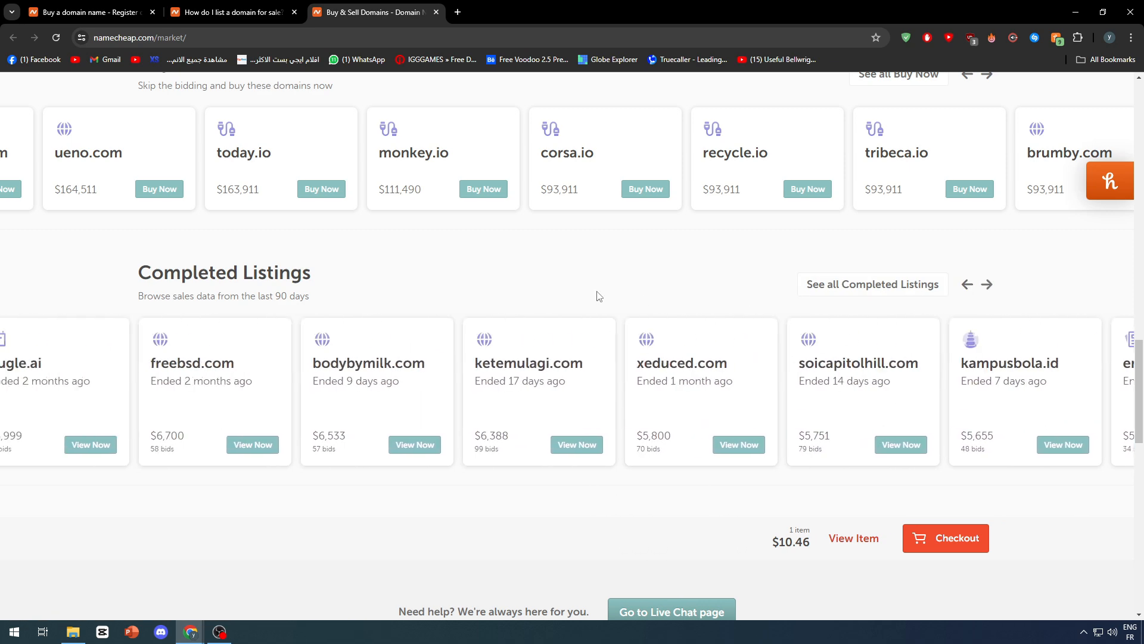
click(967, 284)
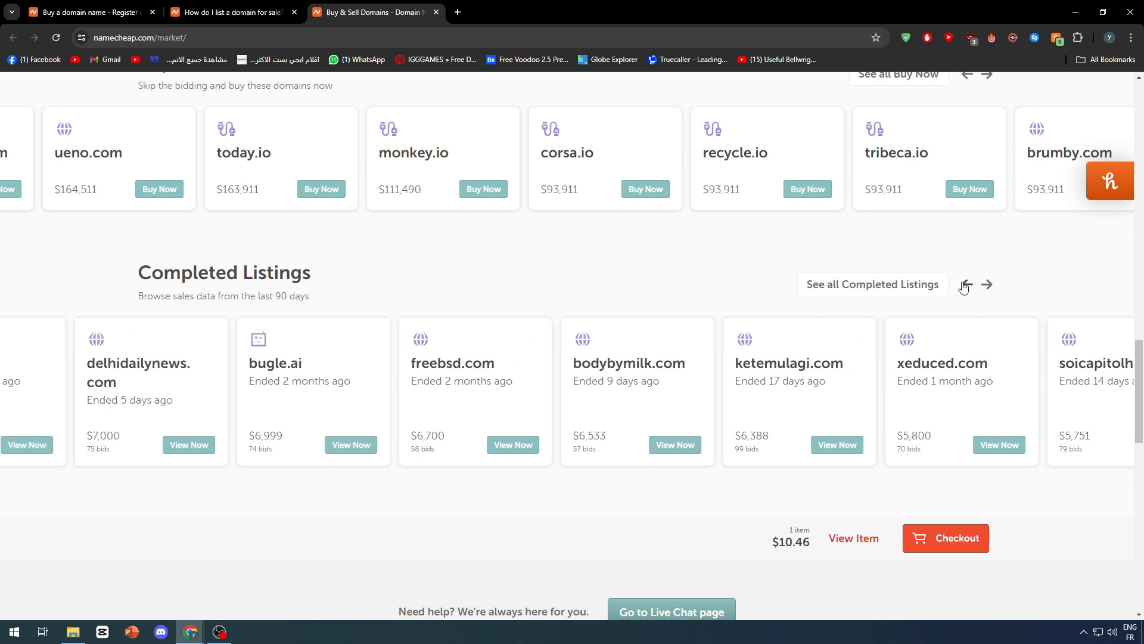
click(987, 285)
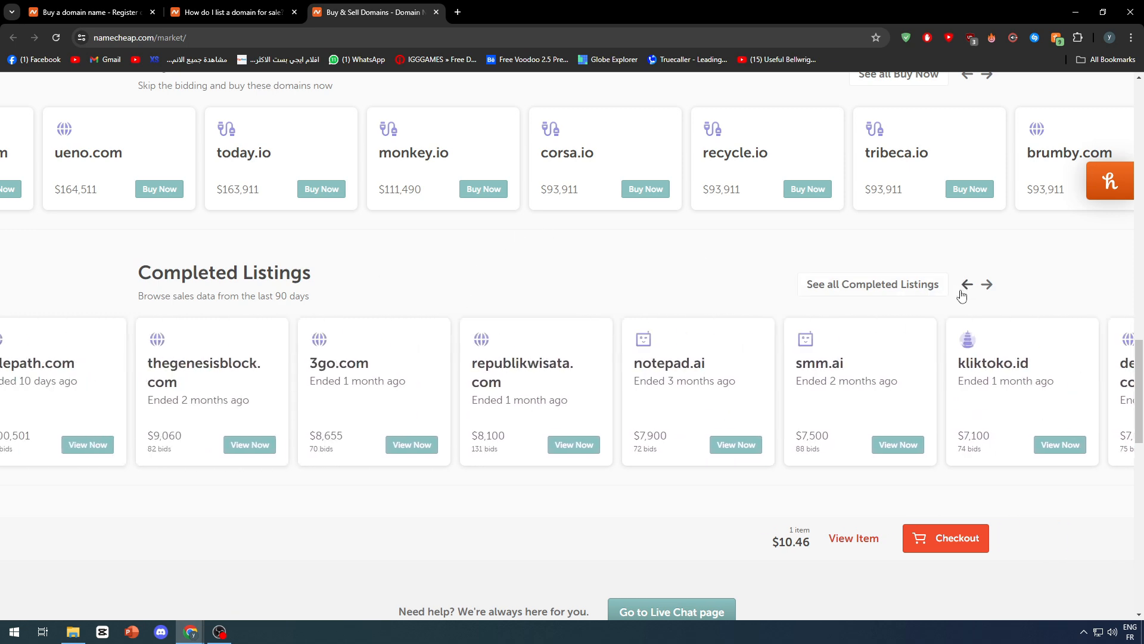
scroll(down, 3)
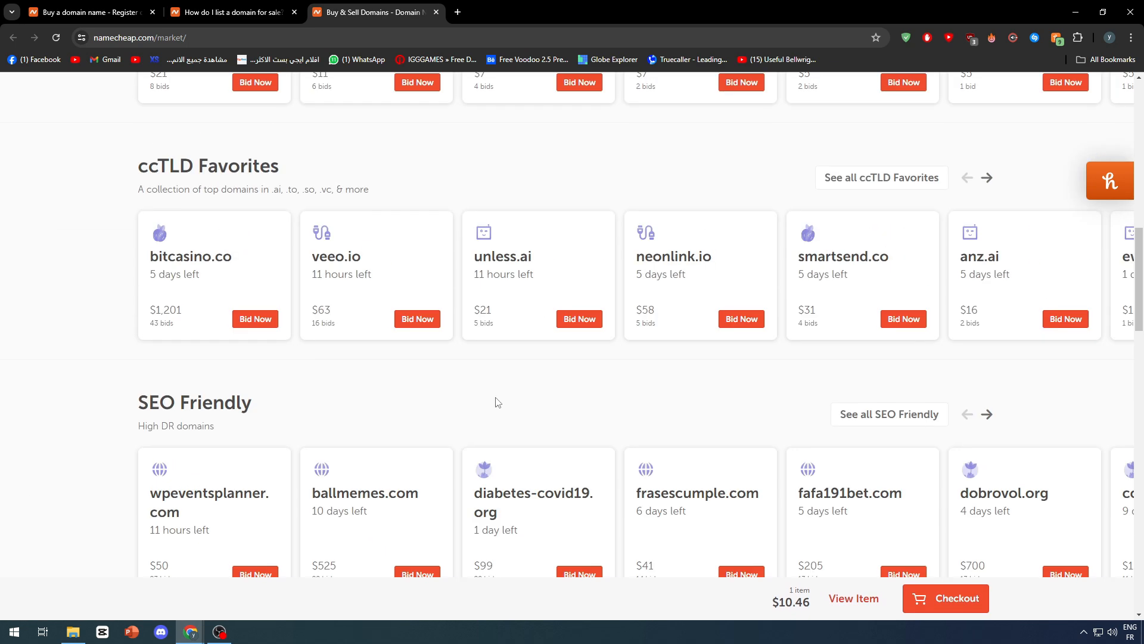
scroll(down, 3)
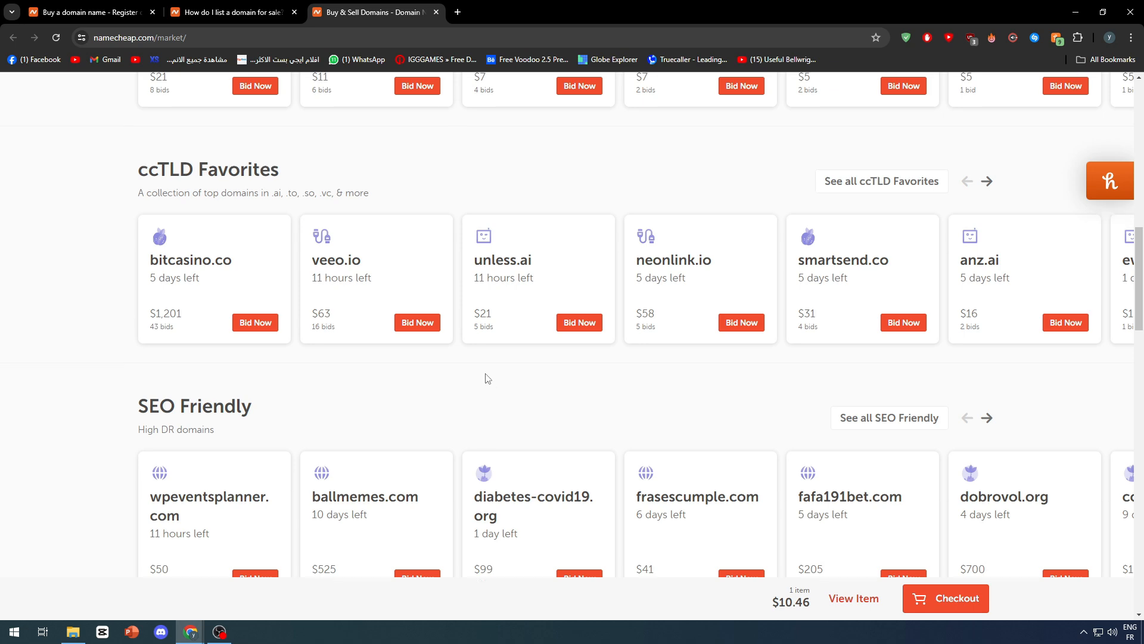
scroll(up, 3)
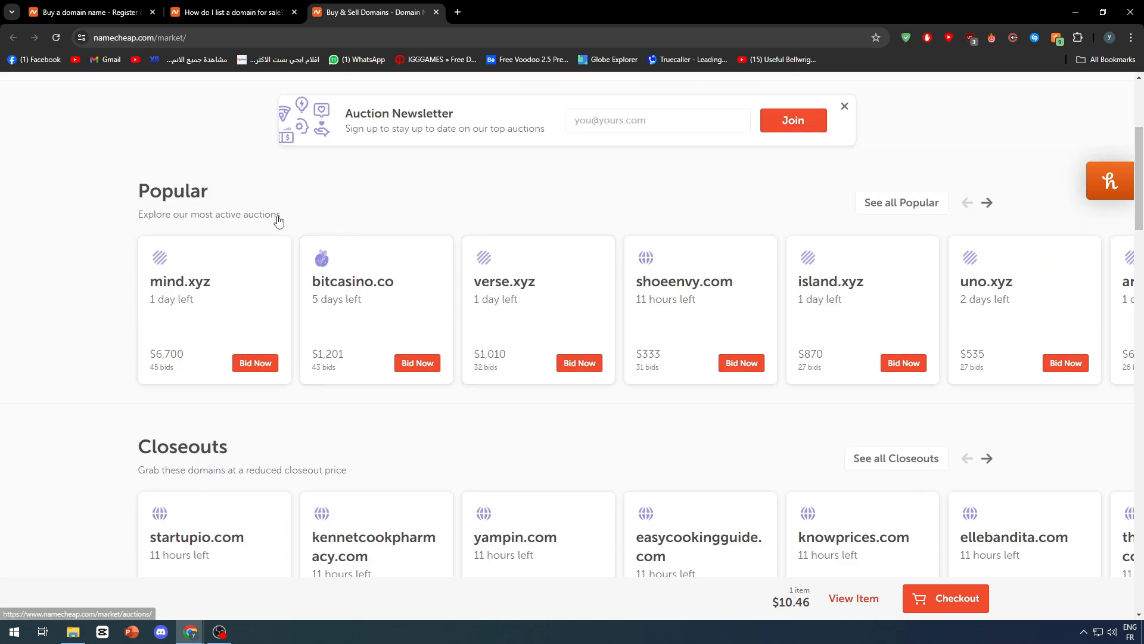